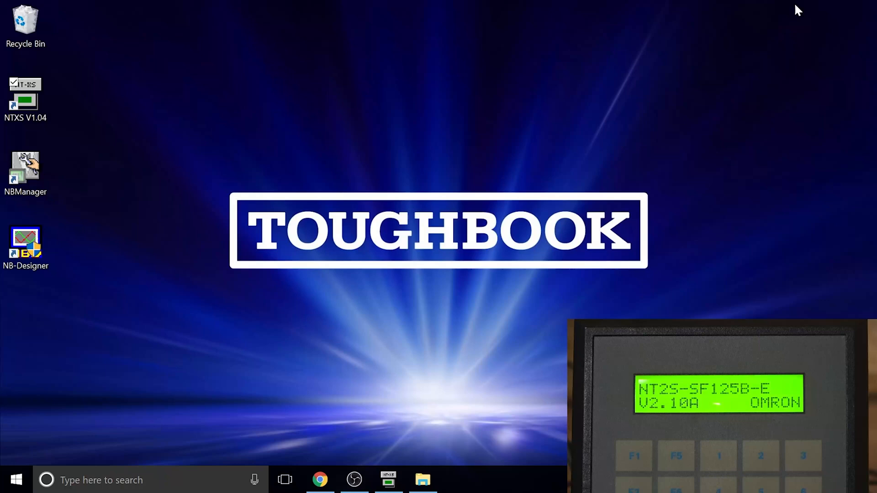
{"action": "mouse_move", "coordinate": [551, 118]}
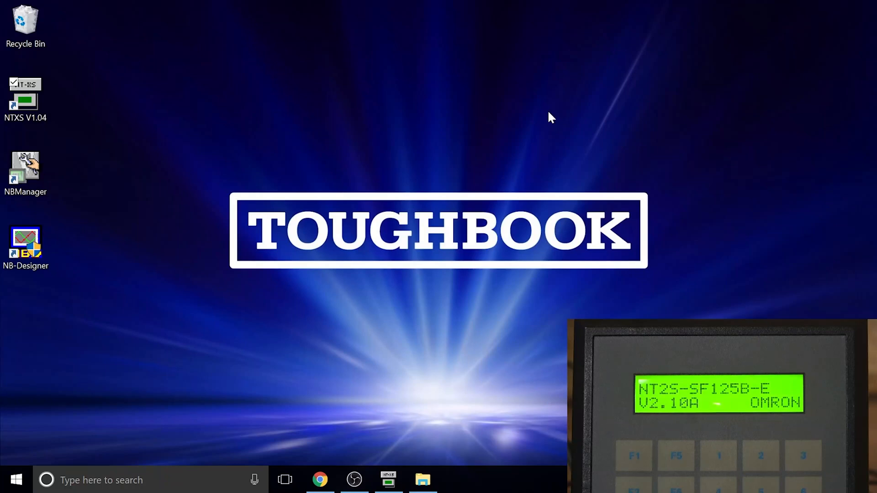
- Bring up the Omron NTXS product page in the browser
{"action": "left_click", "coordinate": [319, 480]}
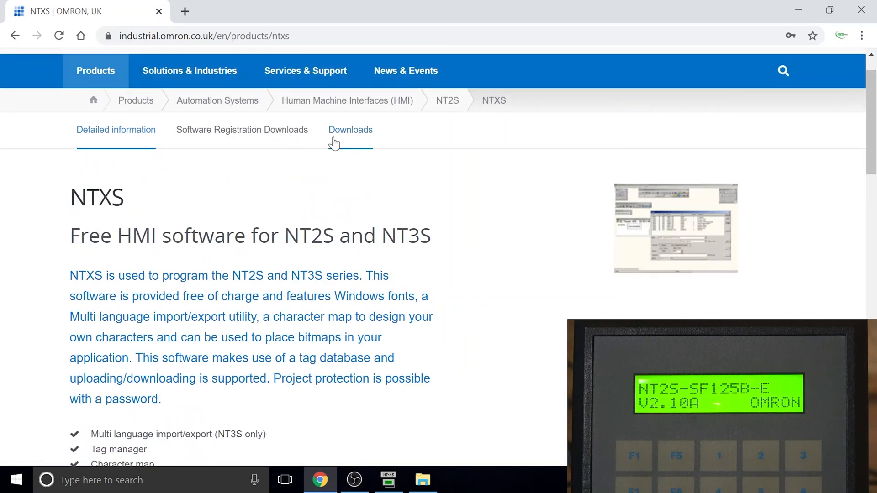
- View the NTXS Downloads section filtered to Software, listing the NTXS v1.04 Configurator ZIP
{"action": "left_click", "coordinate": [350, 128]}
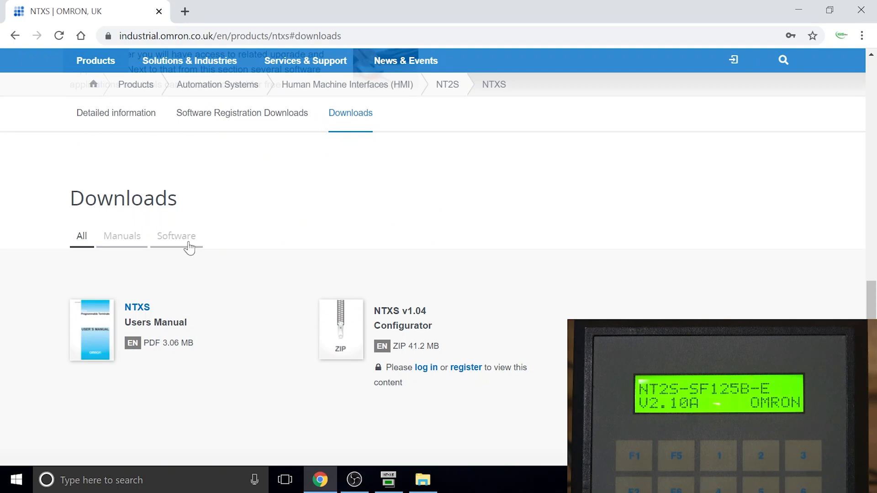
{"action": "left_click", "coordinate": [175, 236]}
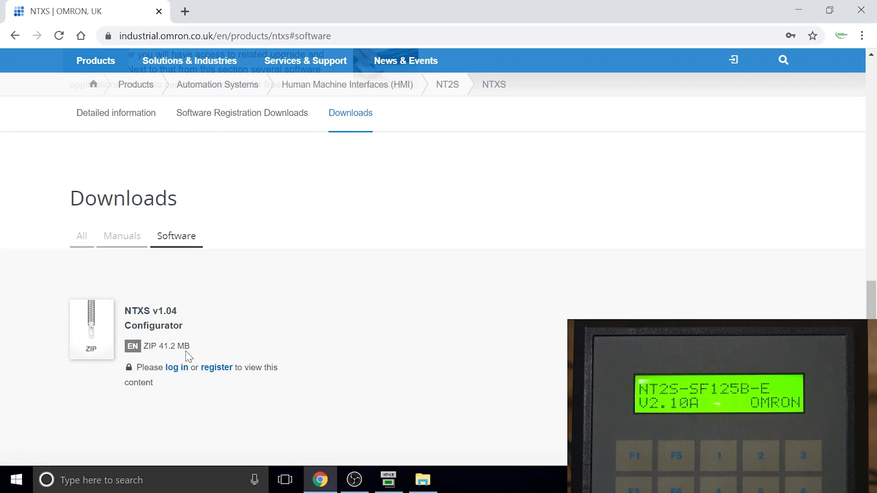
{"action": "left_click", "coordinate": [122, 236]}
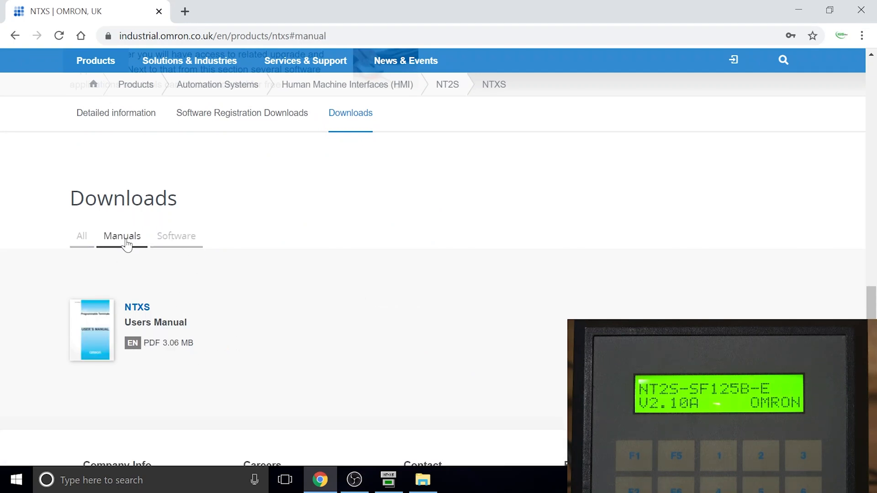
{"action": "left_click", "coordinate": [176, 235]}
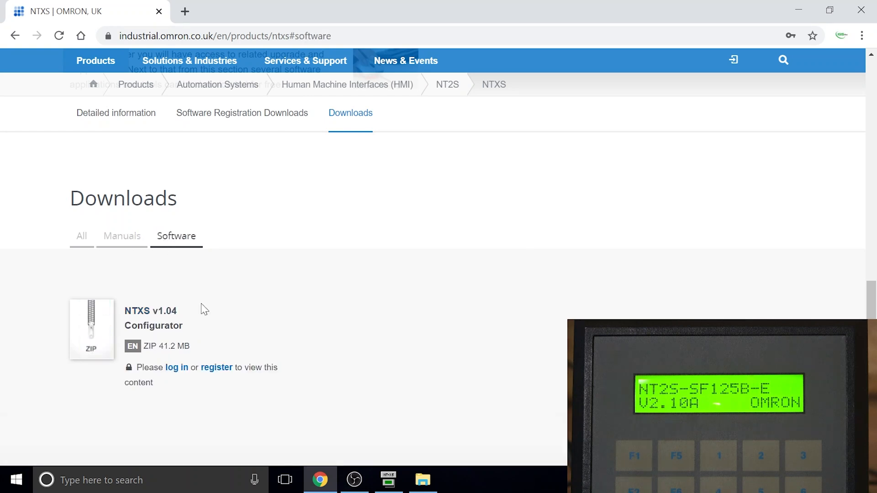
{"action": "mouse_move", "coordinate": [216, 333]}
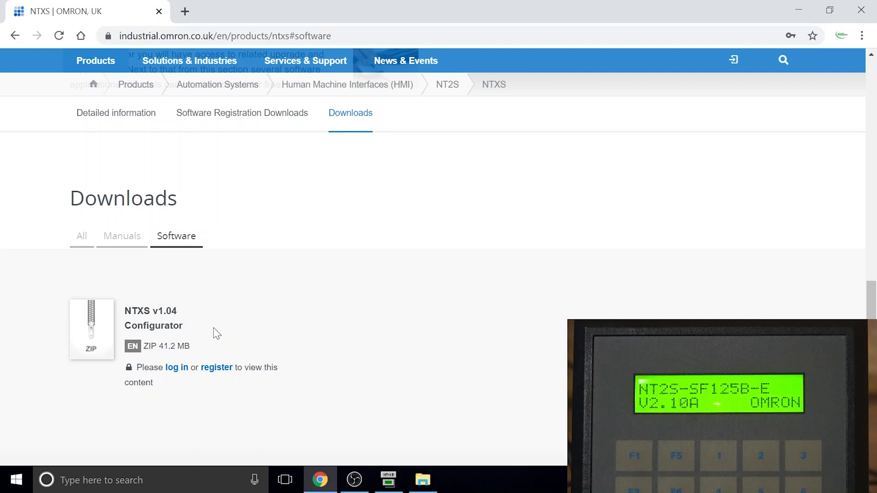
{"action": "mouse_move", "coordinate": [197, 363]}
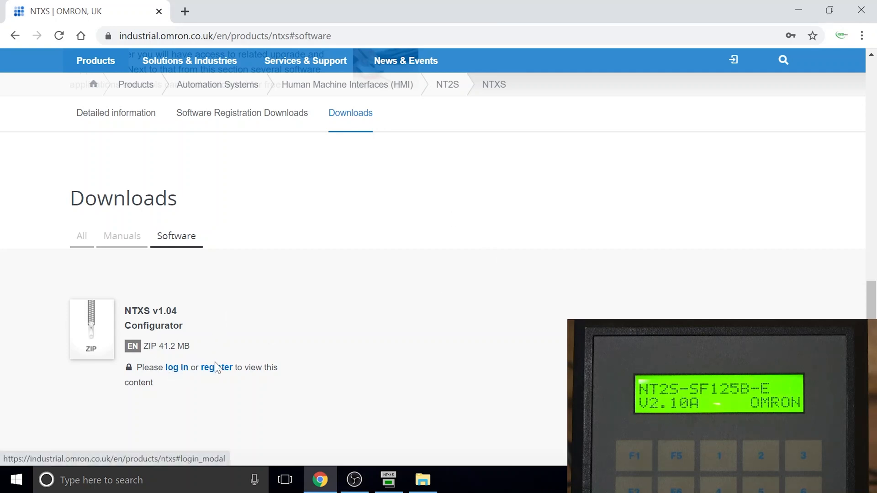
{"action": "left_click", "coordinate": [216, 367]}
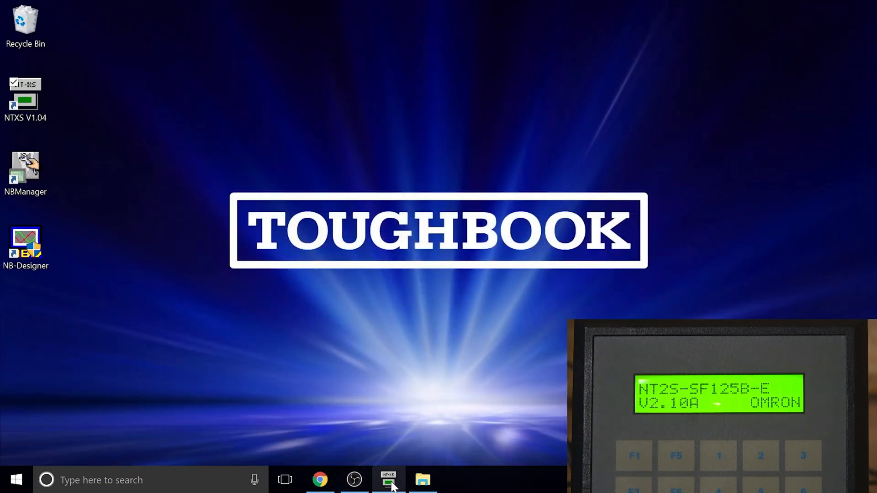
- Close the untitled NTXS application without saving, returning to the desktop
{"action": "left_click", "coordinate": [387, 479]}
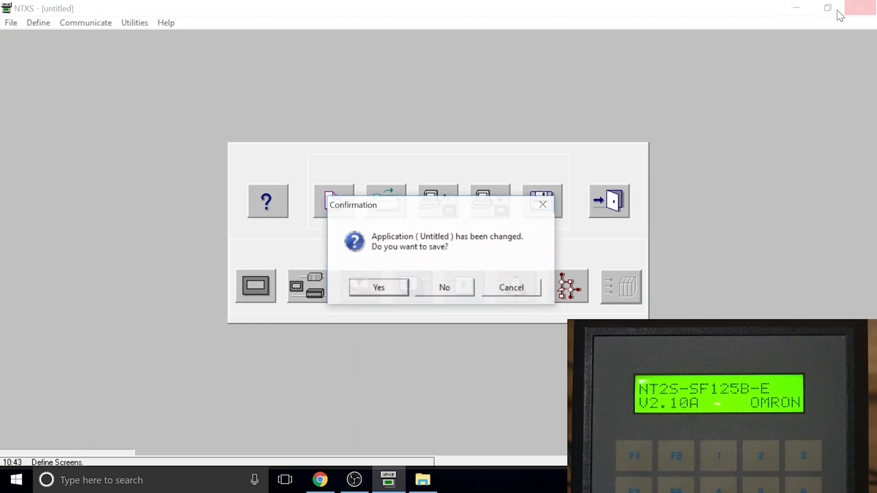
{"action": "left_click", "coordinate": [444, 287]}
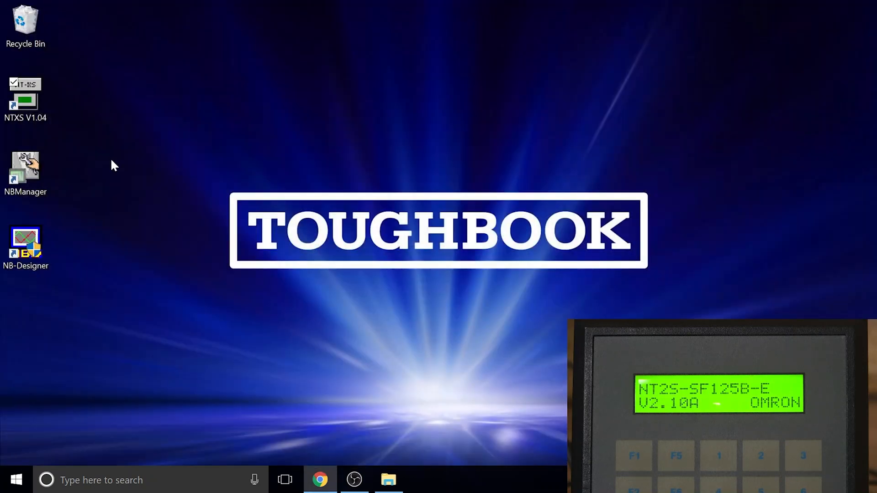
{"action": "left_click", "coordinate": [25, 100]}
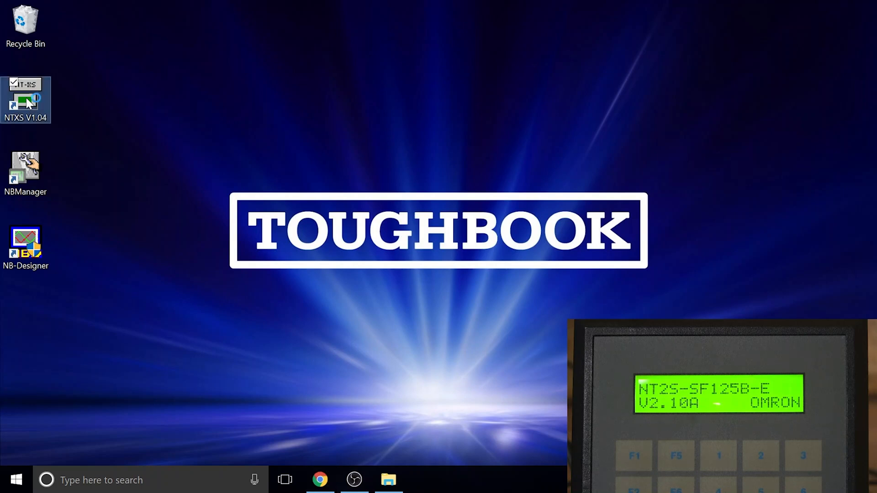
- Relaunch NTXS V1.04 from the desktop shortcut and dismiss its welcome splash
{"action": "double_click", "coordinate": [25, 100]}
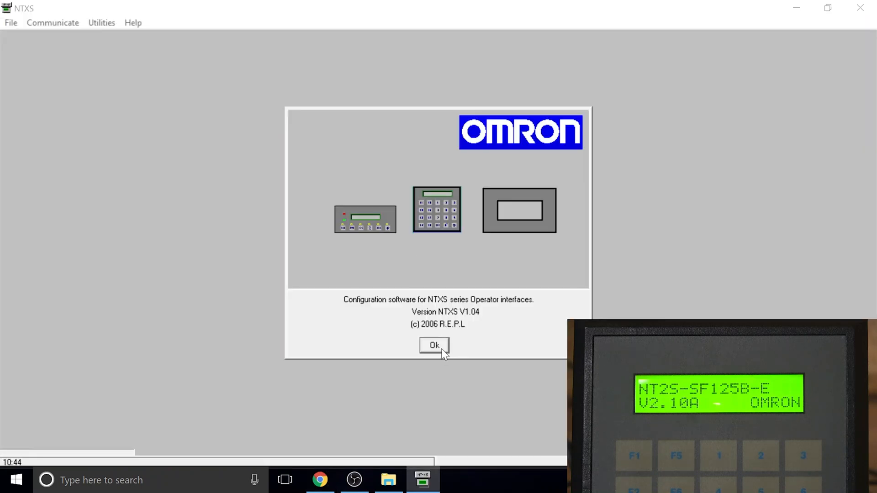
{"action": "left_click", "coordinate": [434, 346]}
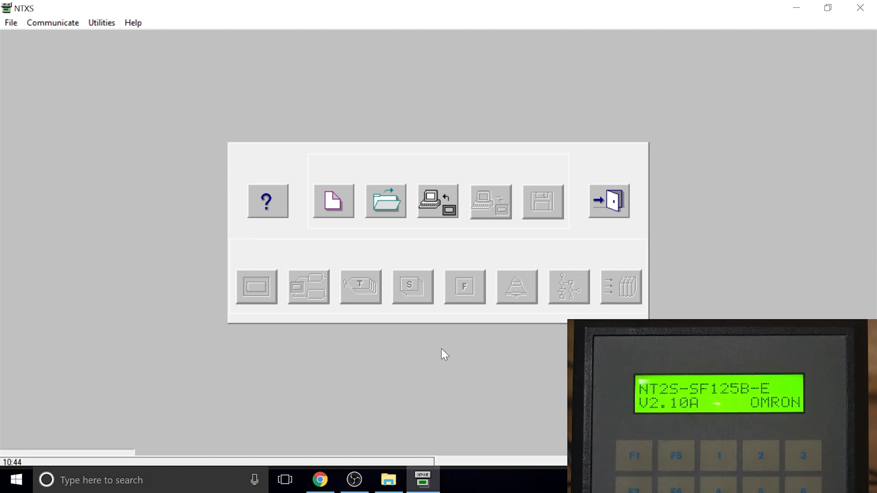
{"action": "mouse_move", "coordinate": [513, 331]}
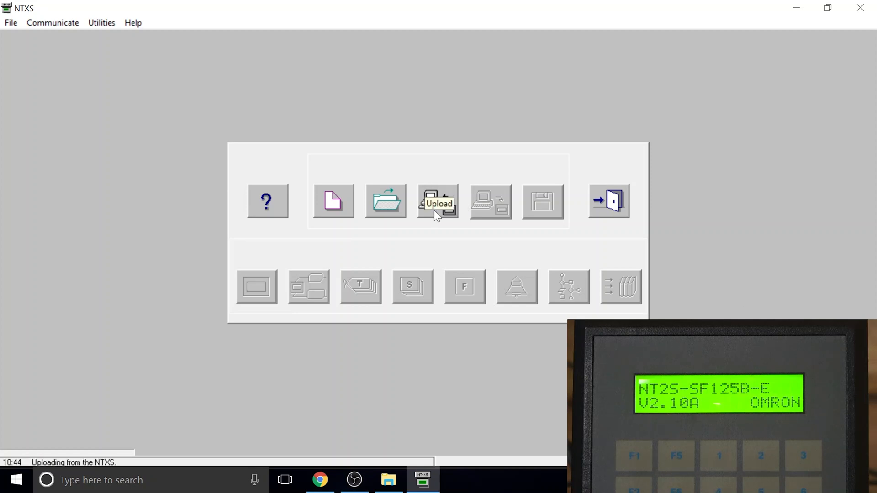
- Start an upload from unit to computer and show its COM port chooser on COM1
{"action": "left_click", "coordinate": [437, 201]}
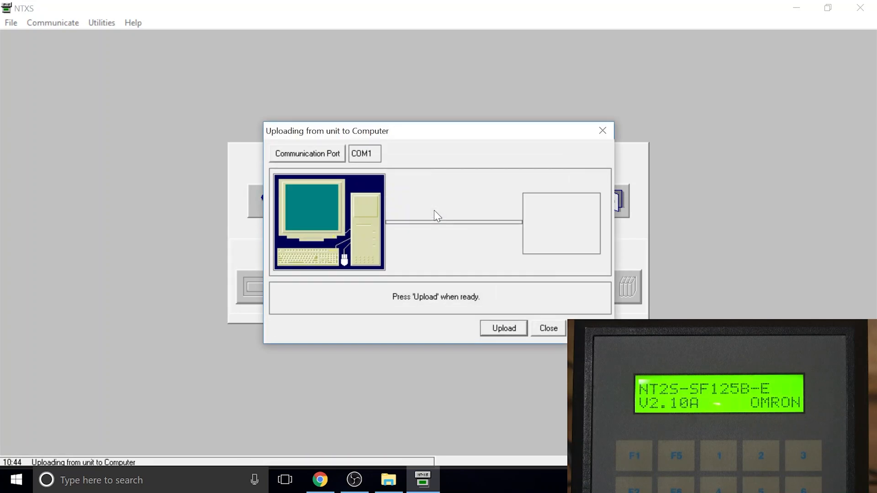
{"action": "left_click", "coordinate": [307, 153]}
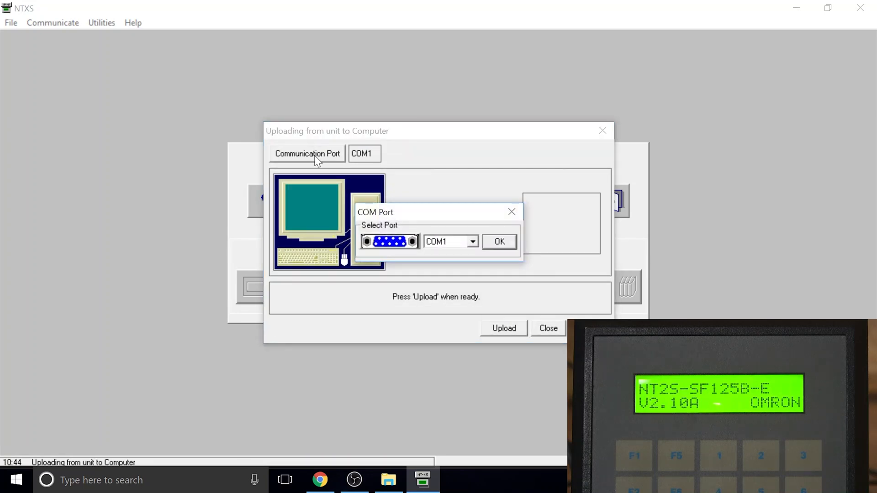
{"action": "mouse_move", "coordinate": [45, 436]}
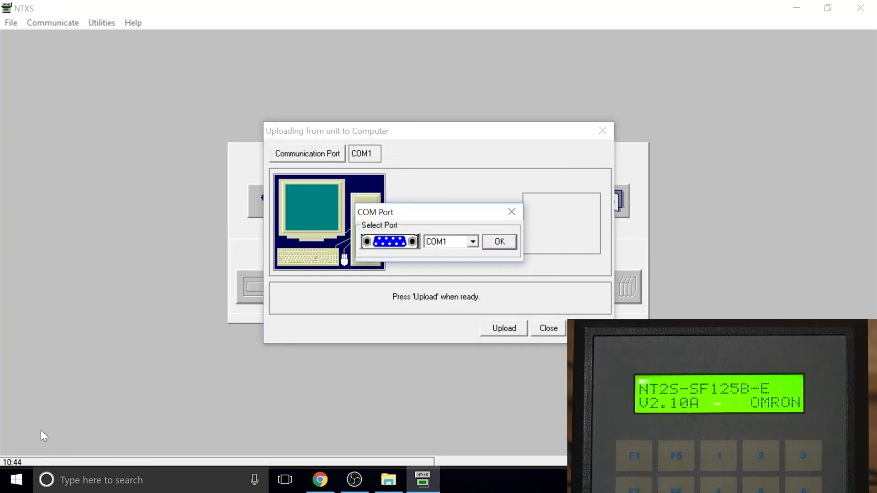
{"action": "left_click", "coordinate": [100, 480]}
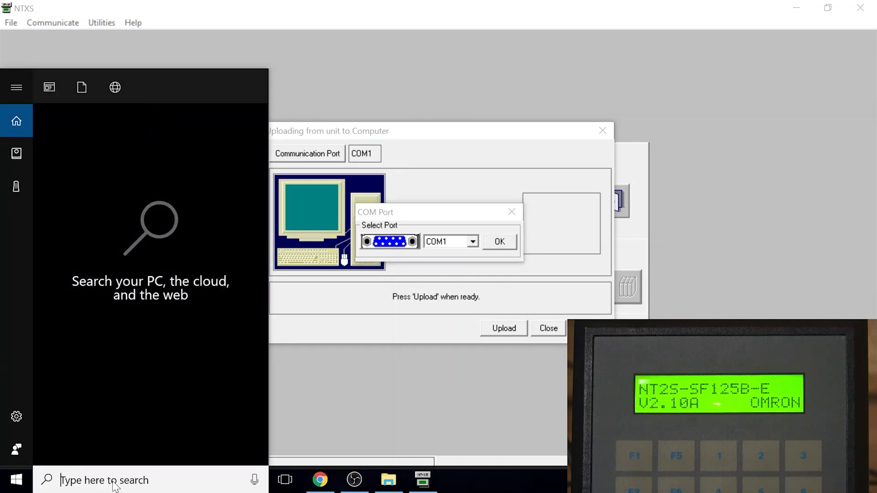
- Find and launch Device Manager, then expand Ports (COM & LPT) to check the COM ports
{"action": "type", "text": "d"}
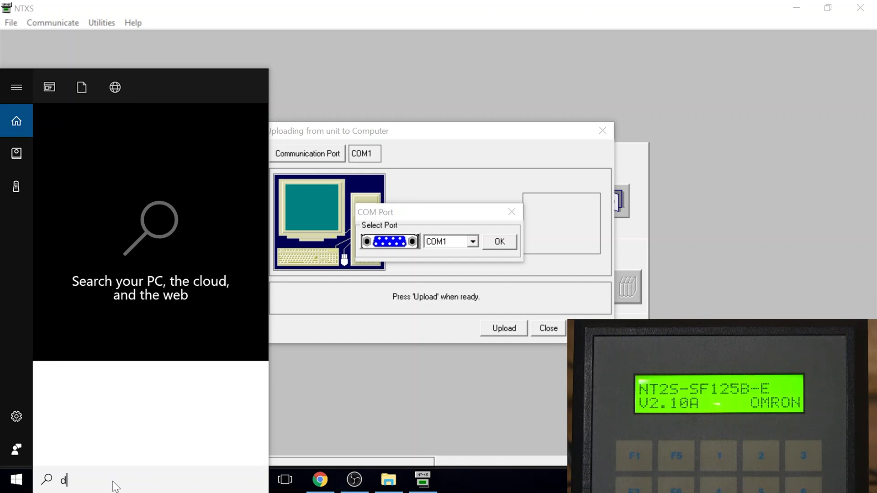
{"action": "type", "text": "evic"}
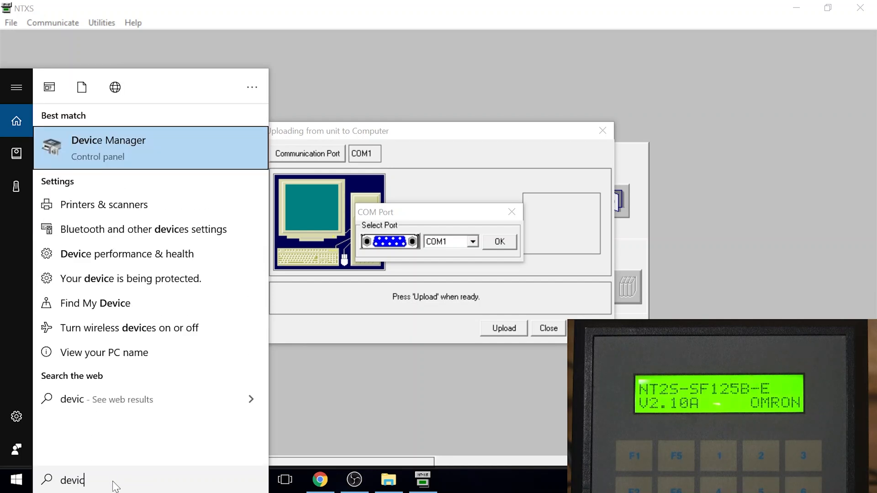
{"action": "type", "text": "e"}
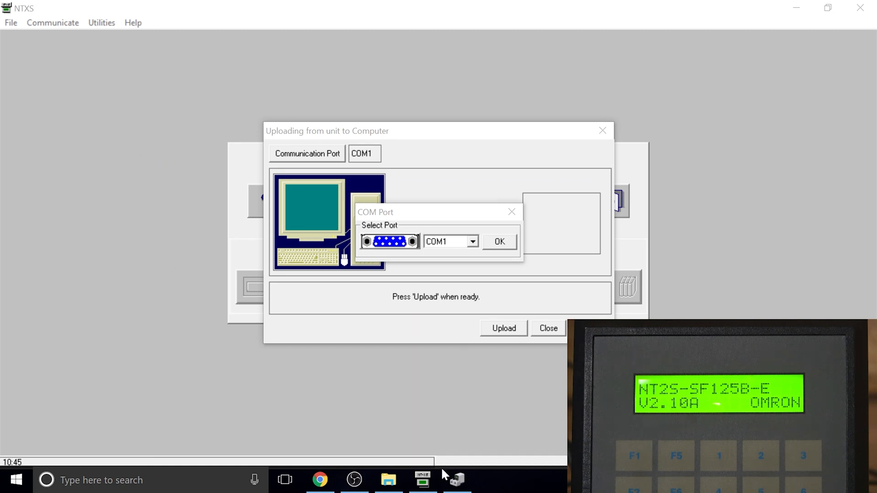
{"action": "left_click", "coordinate": [458, 480]}
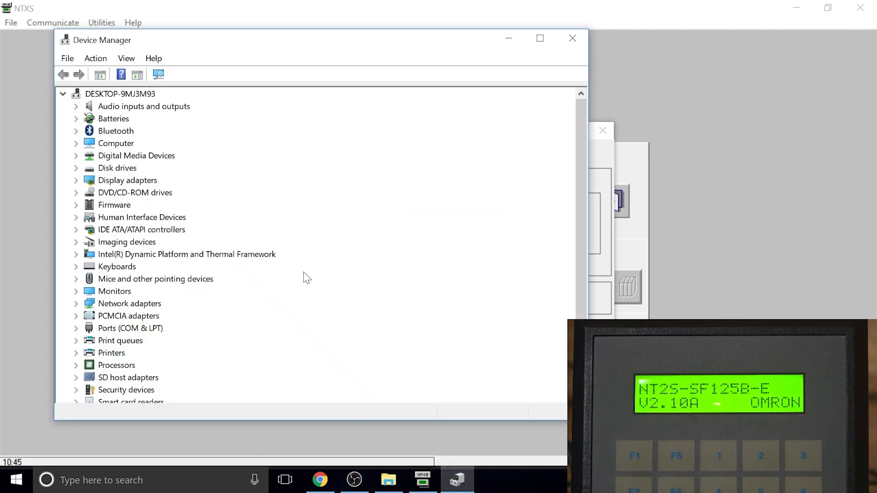
{"action": "scroll", "scroll_direction": "down", "scroll_amount": 3}
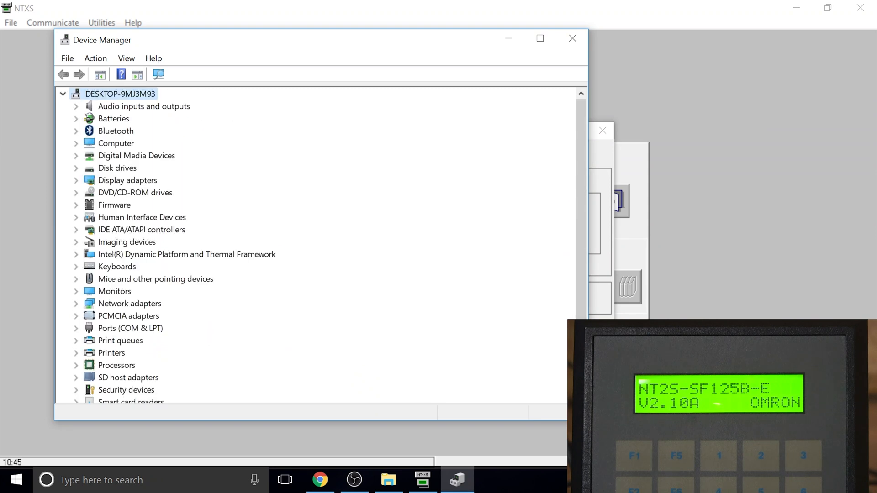
{"action": "mouse_move", "coordinate": [579, 289]}
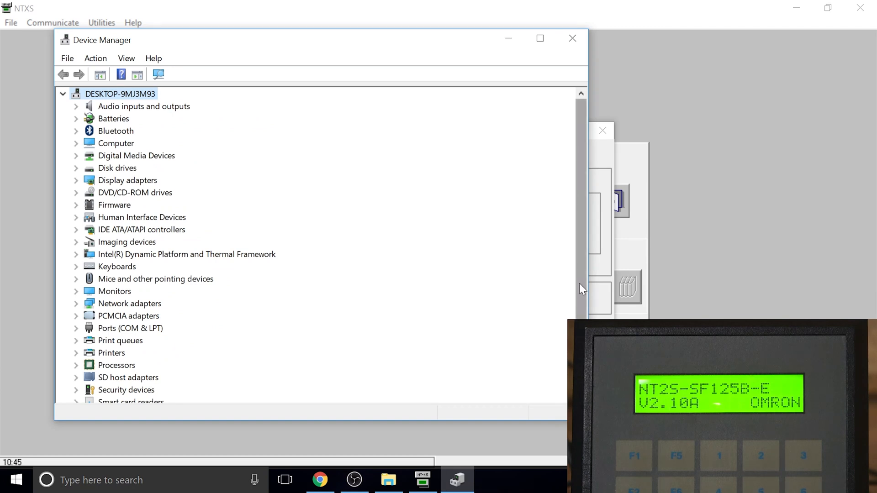
{"action": "scroll", "scroll_direction": "down", "scroll_amount": 3}
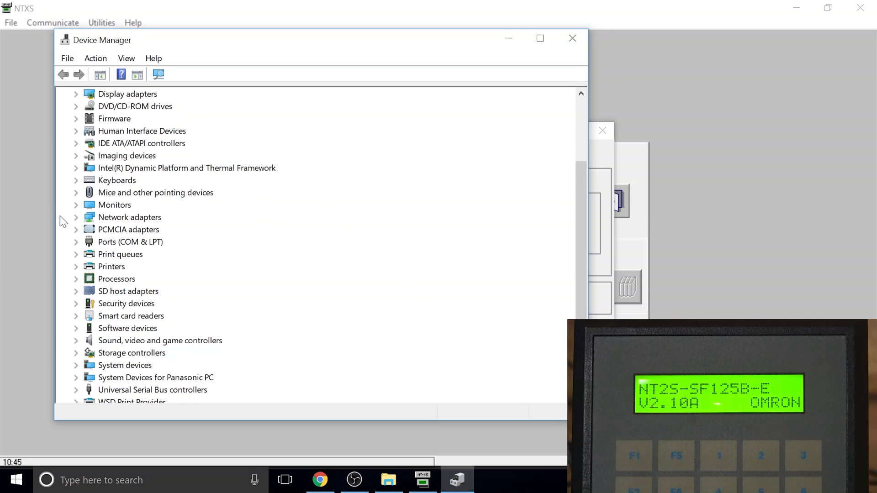
{"action": "mouse_move", "coordinate": [78, 250]}
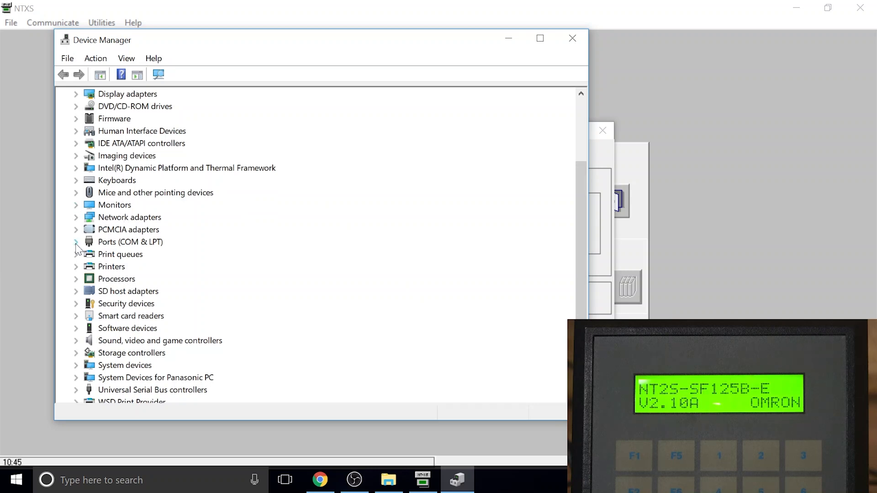
{"action": "left_click", "coordinate": [76, 241]}
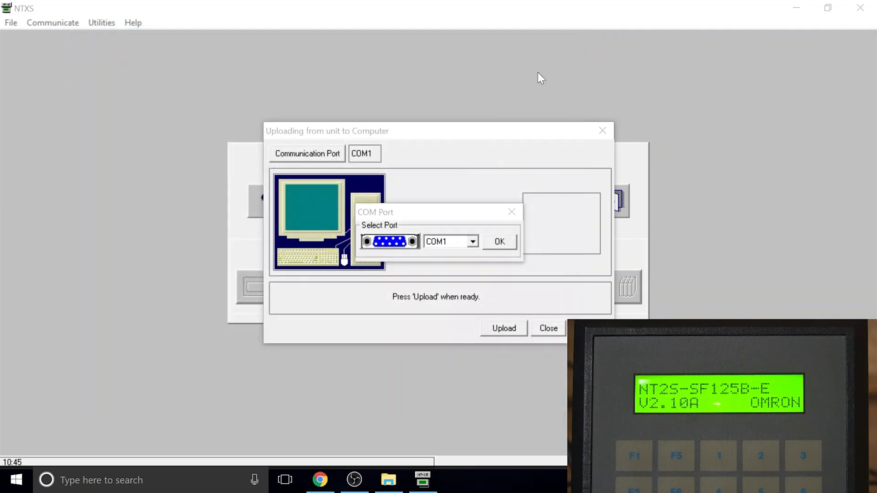
- Upload the existing application from the NT2S unit over COM1 and close the completed upload window
{"action": "left_click", "coordinate": [498, 241]}
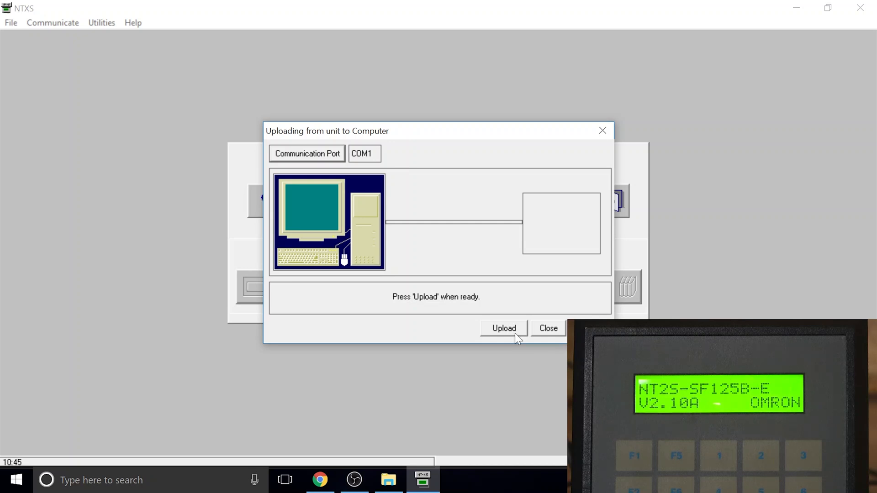
{"action": "mouse_move", "coordinate": [502, 328]}
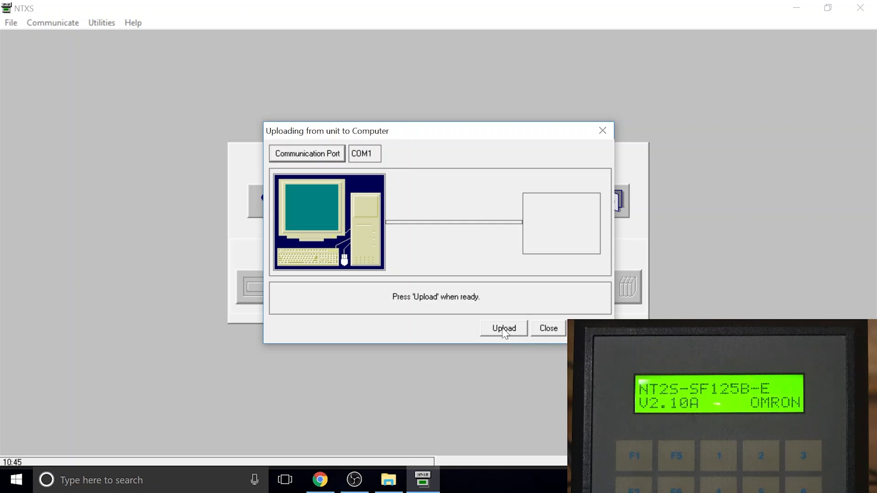
{"action": "left_click", "coordinate": [502, 328]}
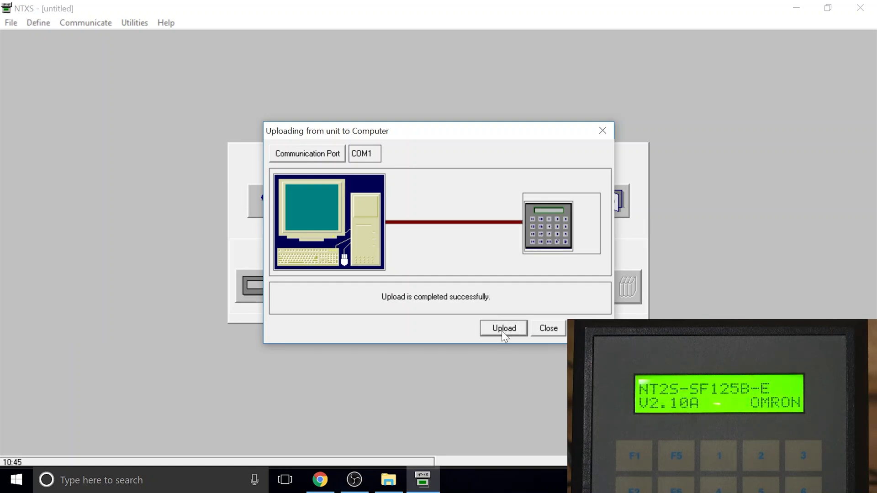
{"action": "left_click", "coordinate": [547, 328]}
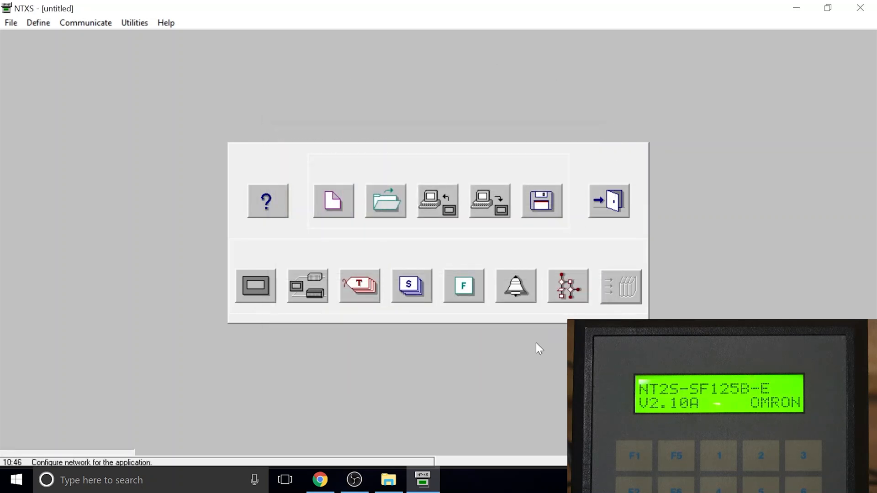
{"action": "mouse_move", "coordinate": [551, 341]}
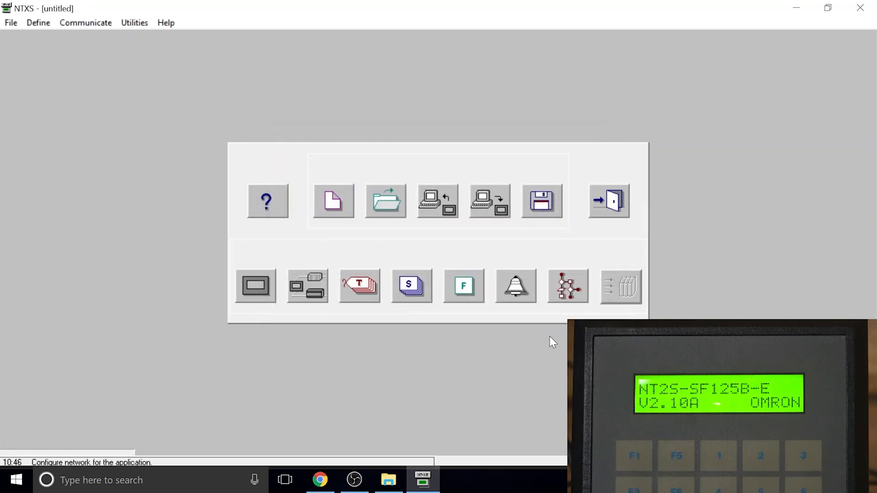
- Save the uploaded application as Test.pzm in the NTXS Projects folder
{"action": "left_click", "coordinate": [540, 201]}
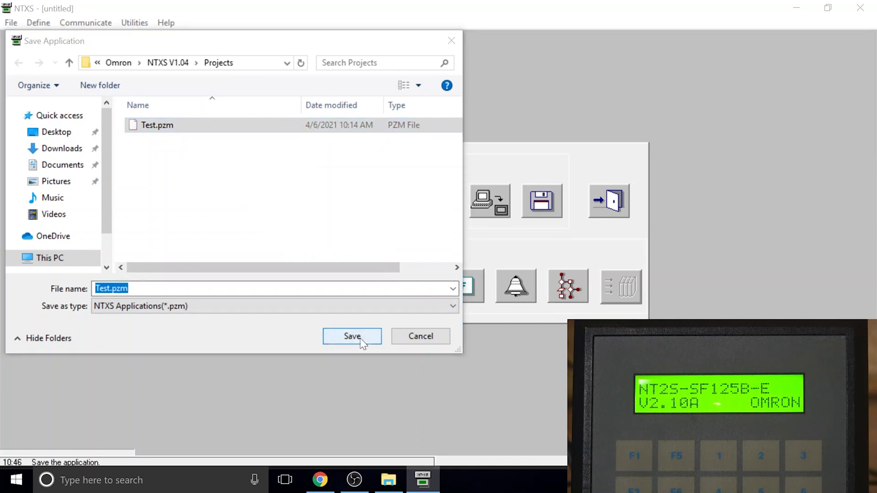
{"action": "left_click", "coordinate": [352, 336]}
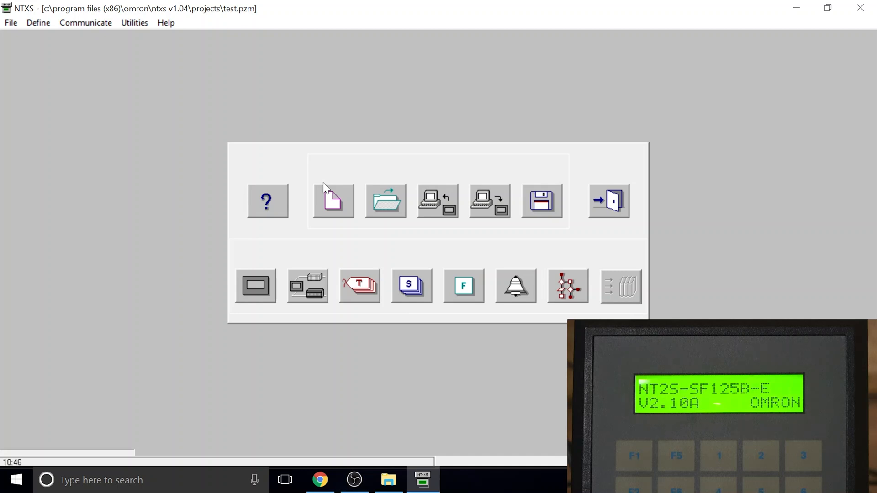
{"action": "mouse_move", "coordinate": [333, 201]}
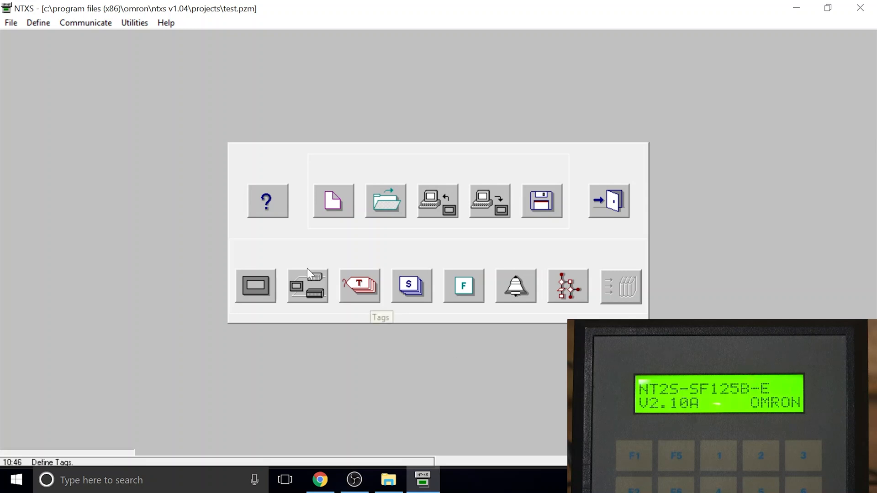
{"action": "mouse_move", "coordinate": [385, 210]}
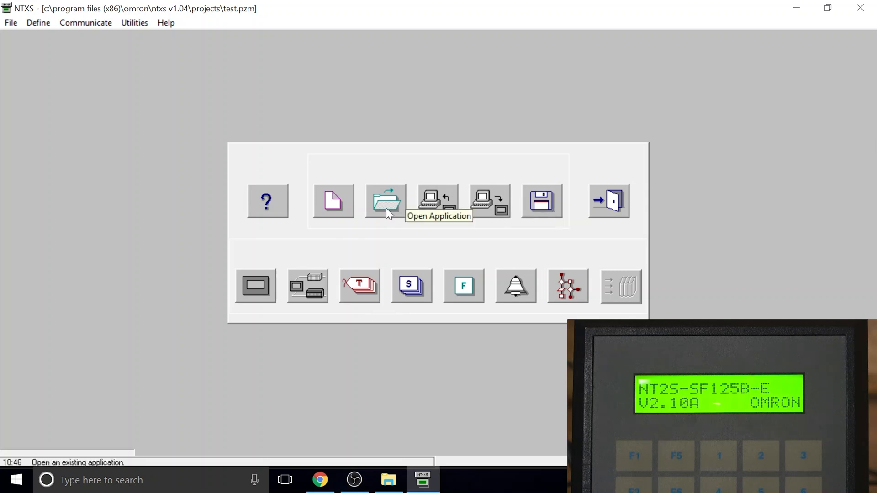
- Create a new application for the keypad model with product type NT2S-SF125B-E
{"action": "left_click", "coordinate": [332, 201]}
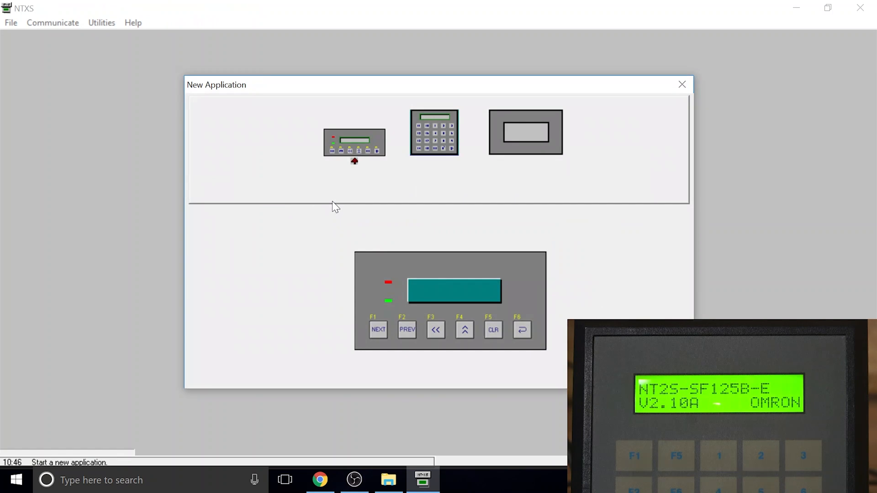
{"action": "left_click", "coordinate": [524, 131]}
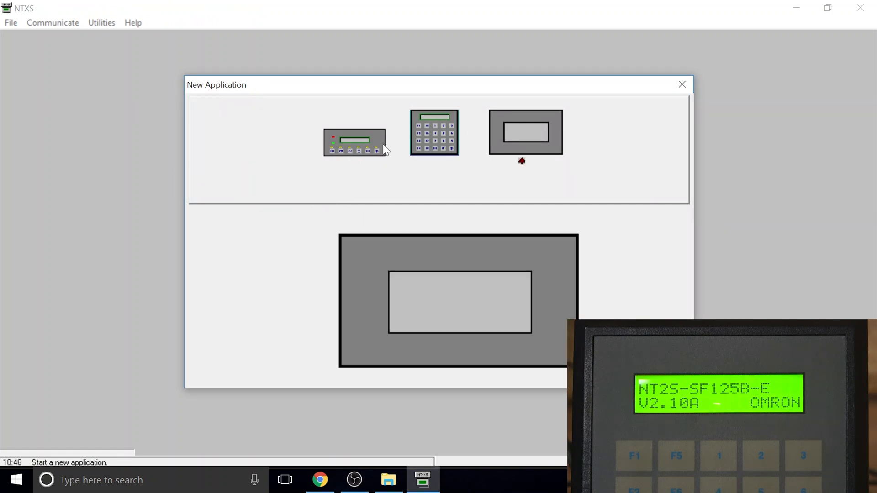
{"action": "left_click", "coordinate": [433, 132]}
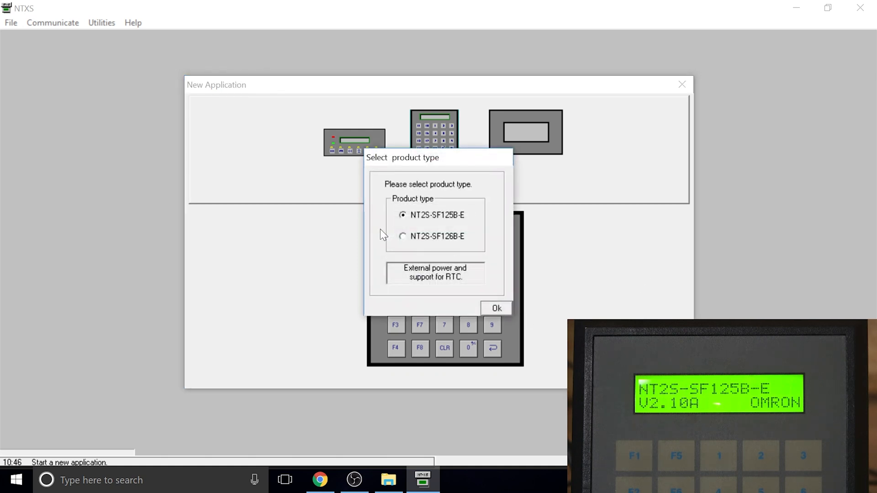
{"action": "mouse_move", "coordinate": [412, 221]}
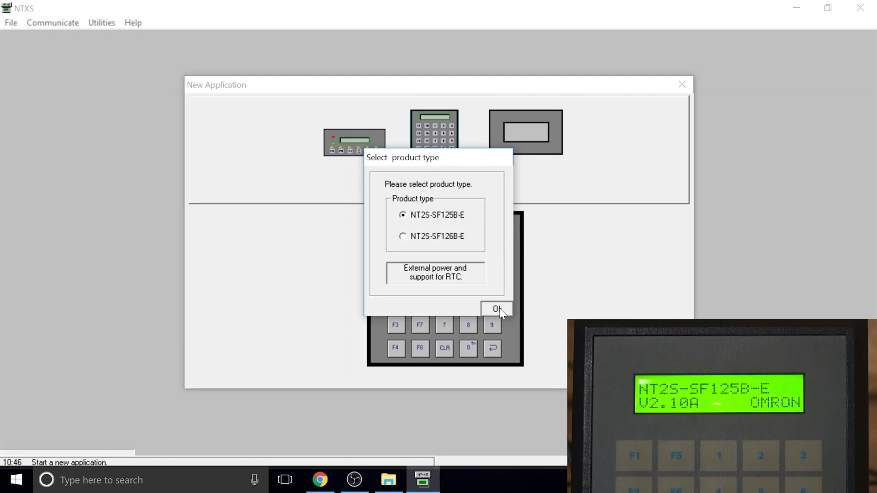
{"action": "left_click", "coordinate": [497, 309]}
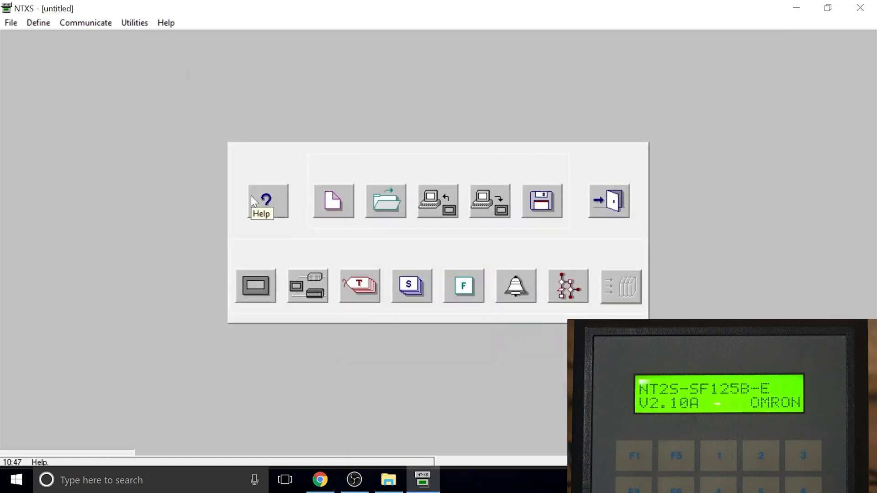
{"action": "mouse_move", "coordinate": [583, 230]}
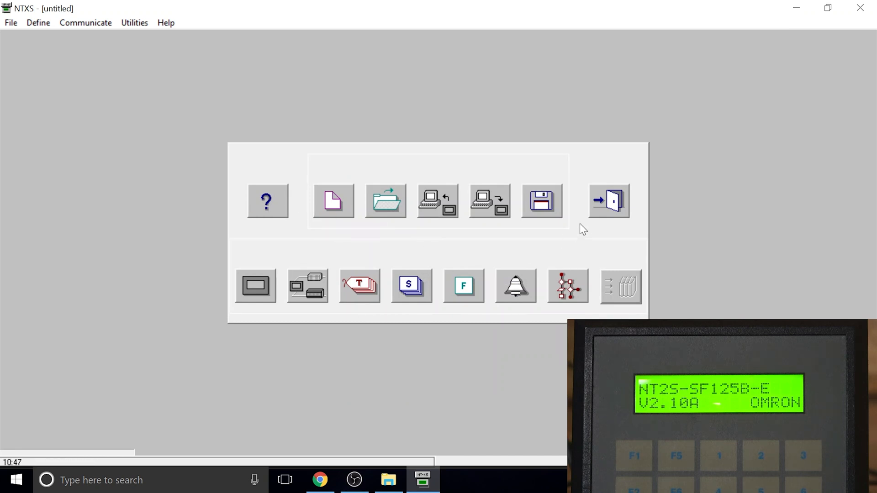
- Show the Network Configuration listing Operator Panel node 000 as NT2S-SF125B-E
{"action": "left_click", "coordinate": [489, 201]}
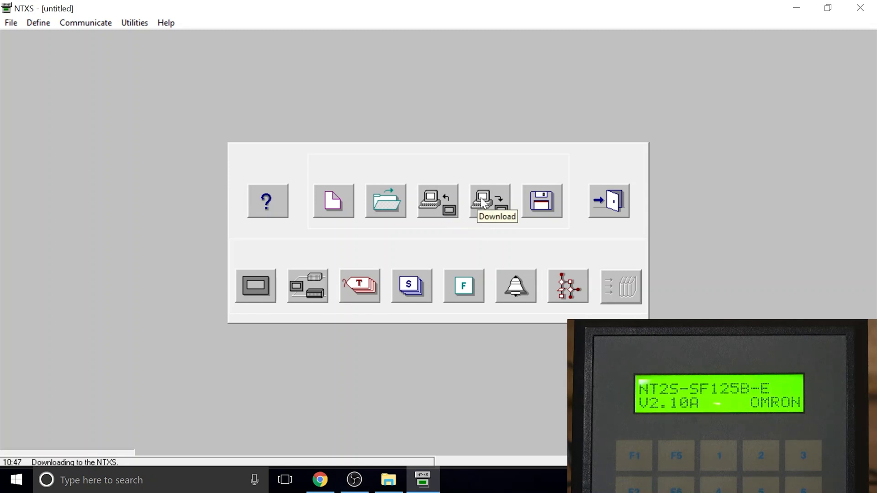
{"action": "mouse_move", "coordinate": [443, 206]}
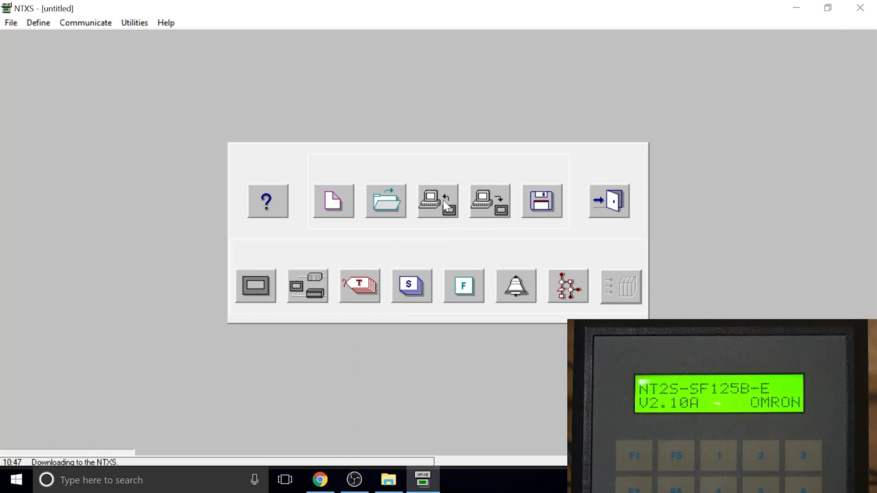
{"action": "left_click", "coordinate": [437, 201]}
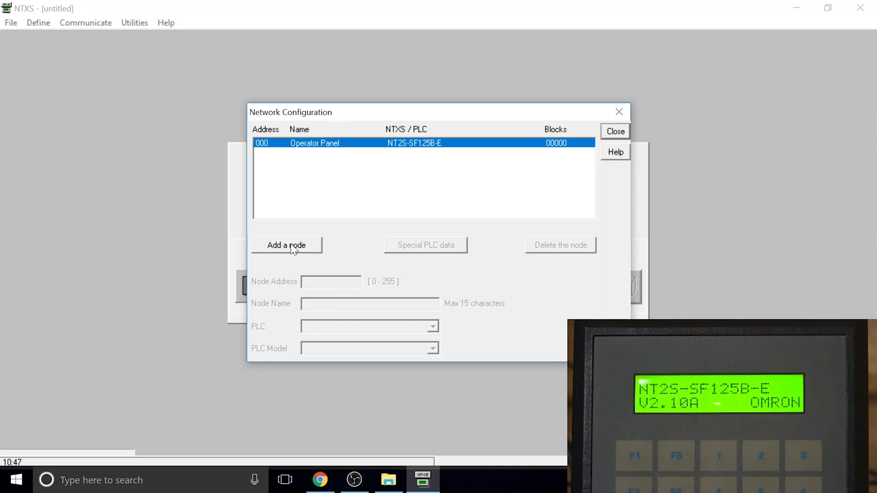
- Start a new PLC node and try Siemens Step-7 Micro, Allen Bradley DF1 and DH485 types
{"action": "left_click", "coordinate": [286, 244]}
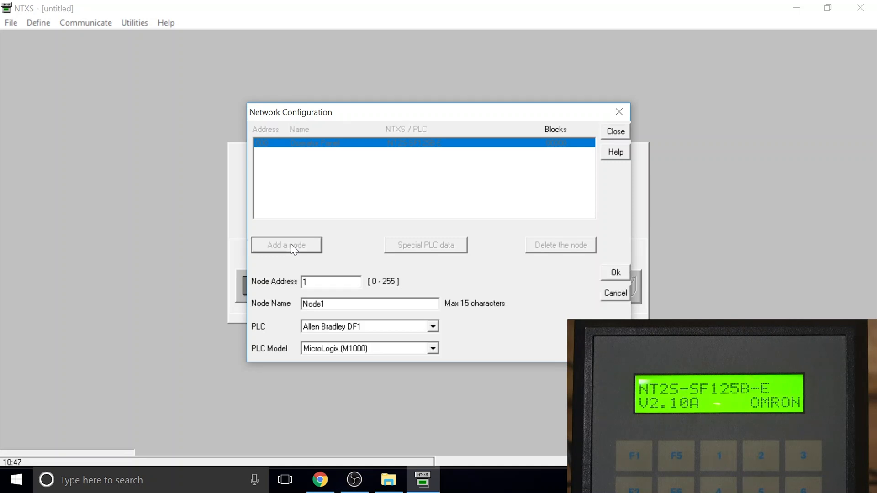
{"action": "left_click", "coordinate": [433, 327]}
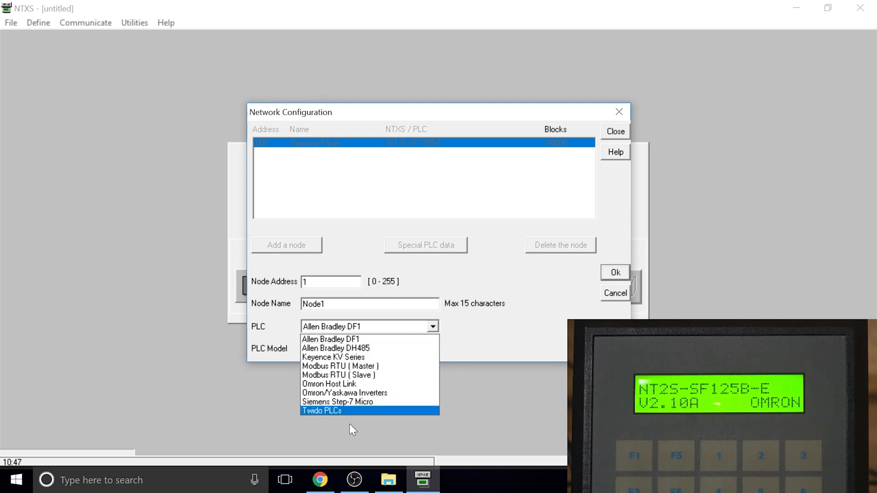
{"action": "left_click", "coordinate": [337, 402]}
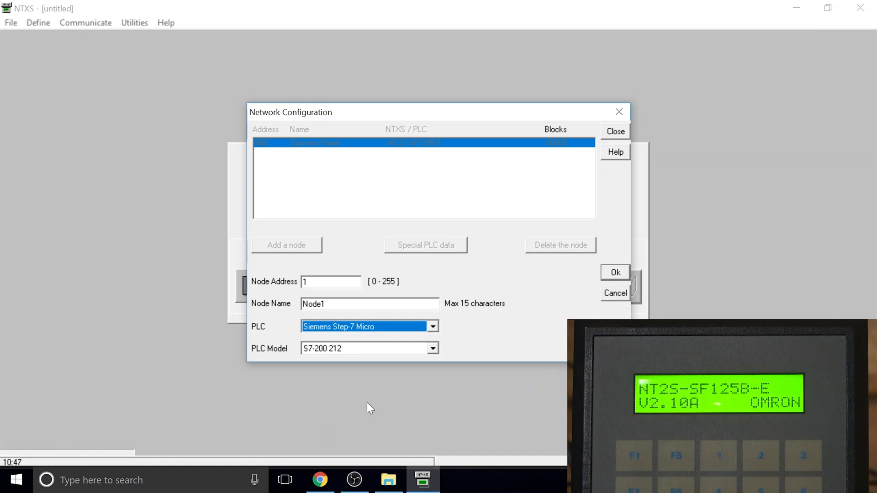
{"action": "left_click", "coordinate": [432, 348]}
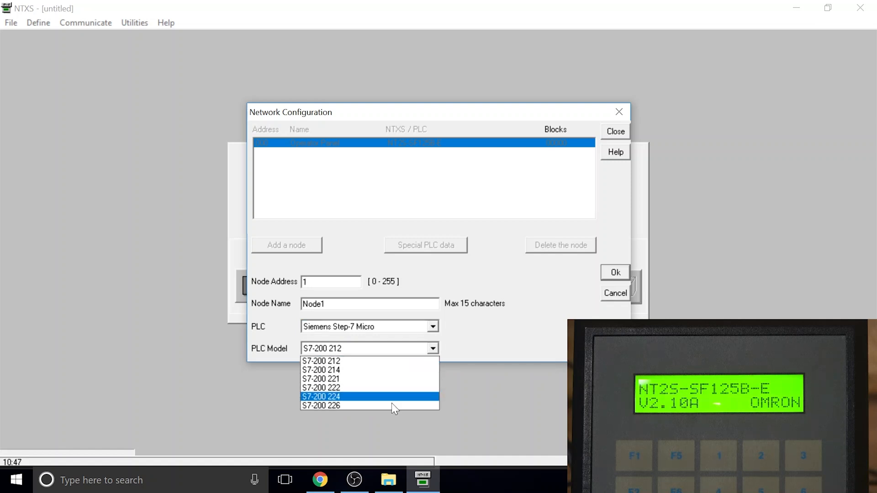
{"action": "mouse_move", "coordinate": [392, 406]}
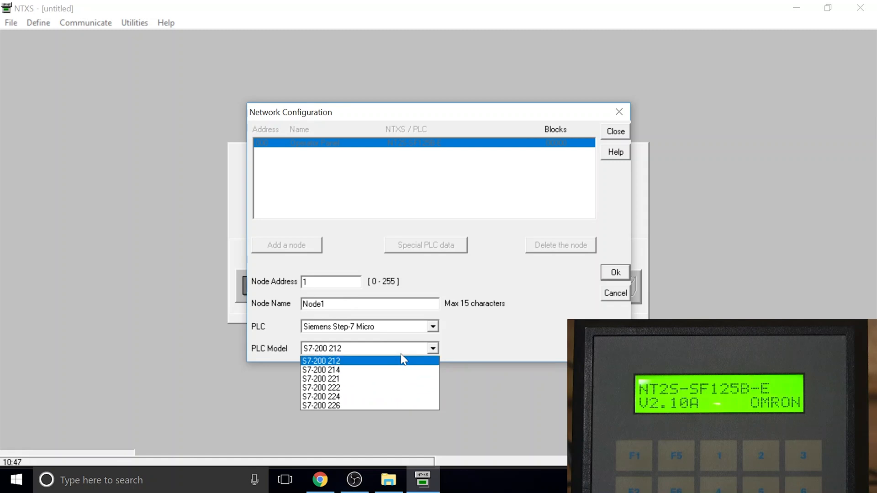
{"action": "mouse_move", "coordinate": [382, 357]}
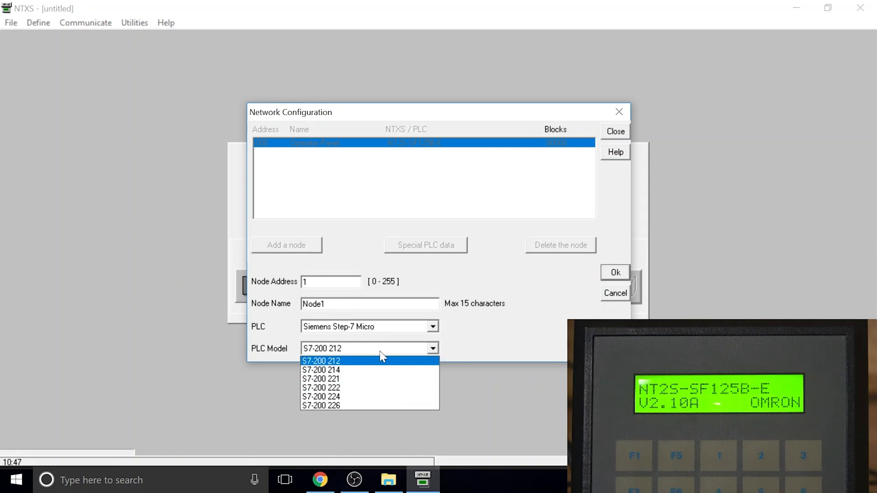
{"action": "left_click", "coordinate": [321, 361]}
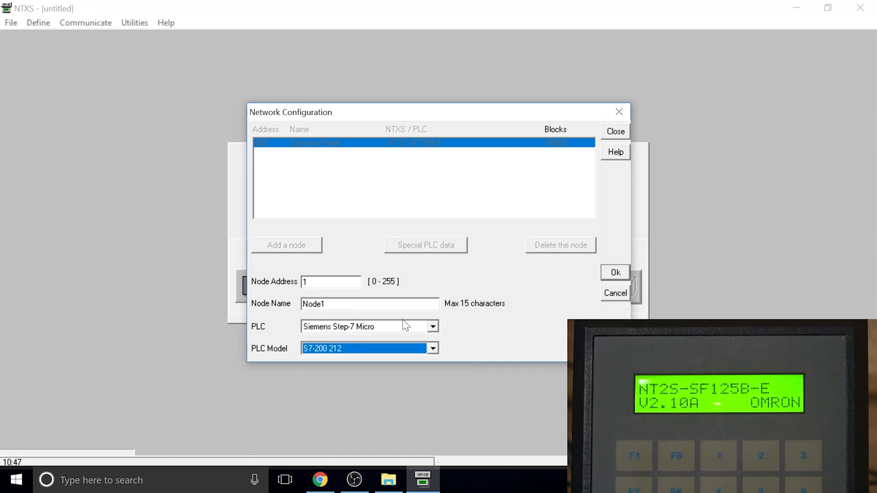
{"action": "left_click", "coordinate": [431, 326]}
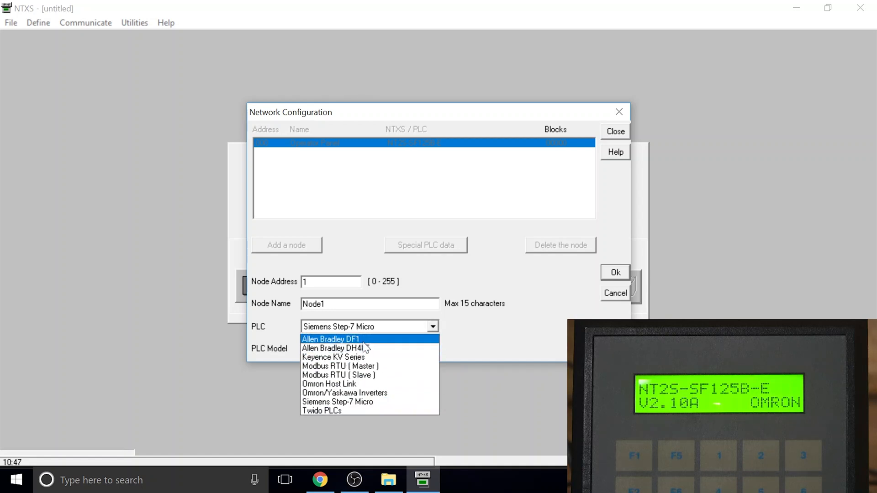
{"action": "left_click", "coordinate": [331, 339]}
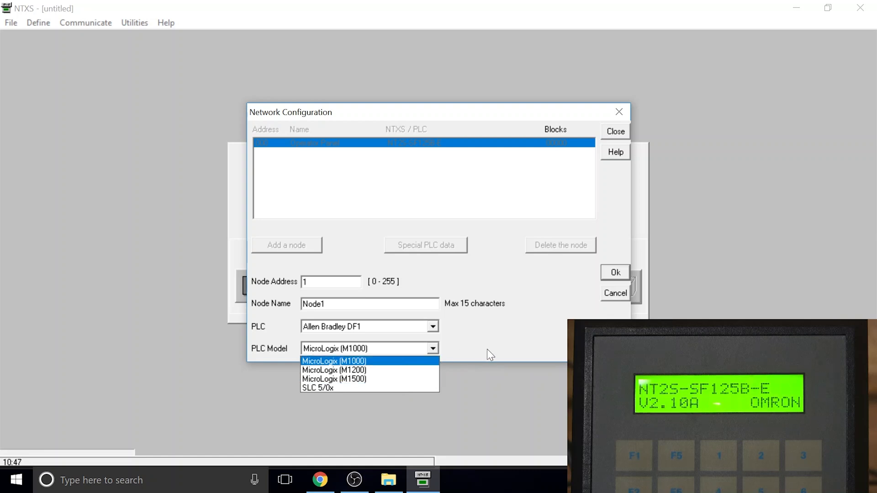
{"action": "left_click", "coordinate": [431, 326]}
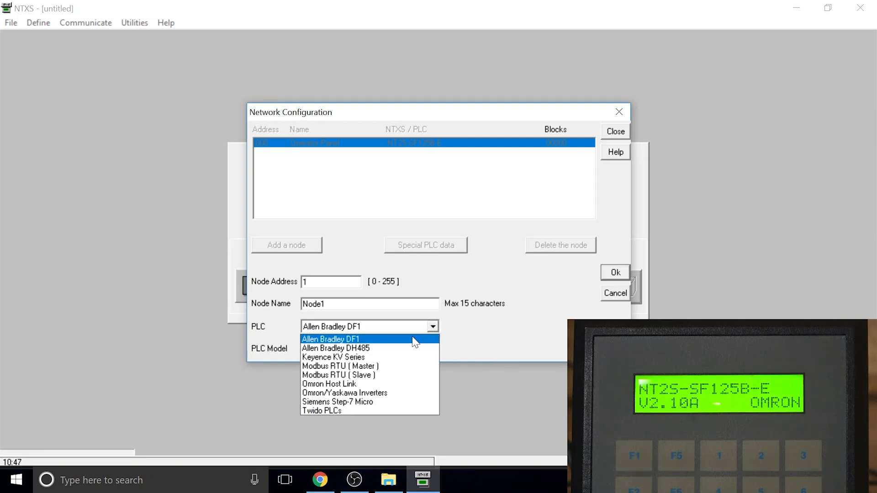
{"action": "left_click", "coordinate": [336, 348]}
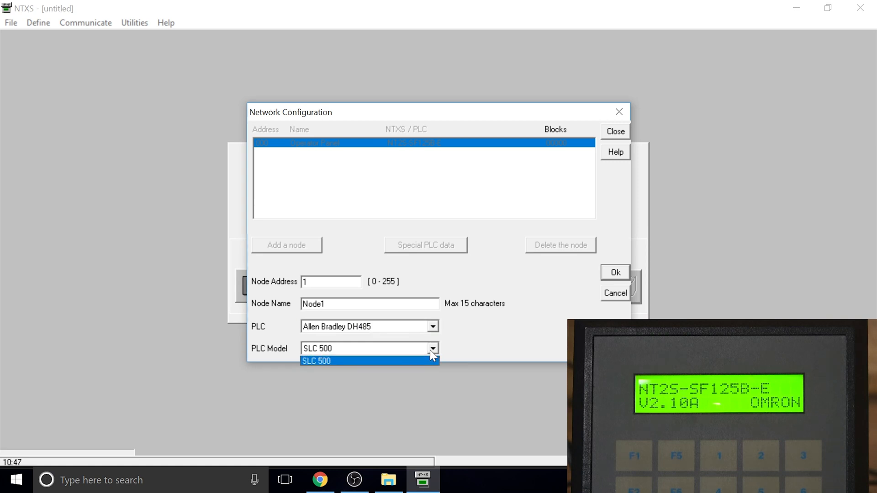
- Try Keyence KV10, then settle on Omron Host Link CPM2 and confirm the node
{"action": "left_click", "coordinate": [432, 326]}
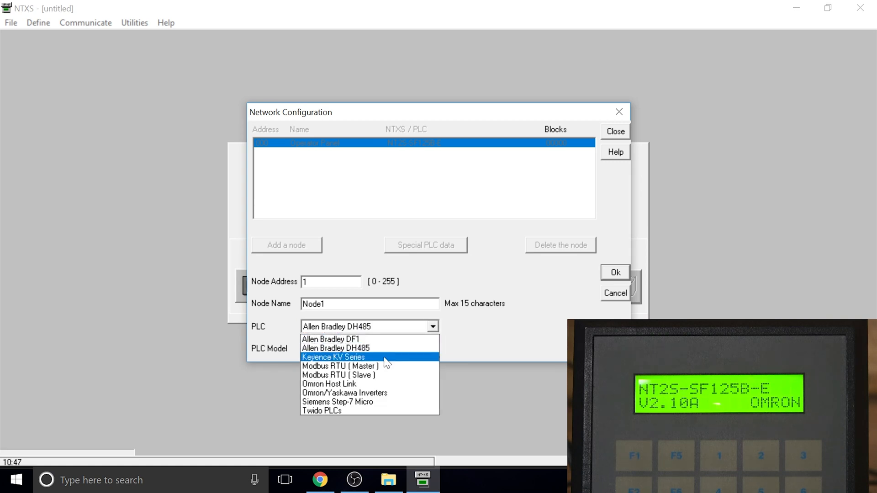
{"action": "left_click", "coordinate": [332, 357]}
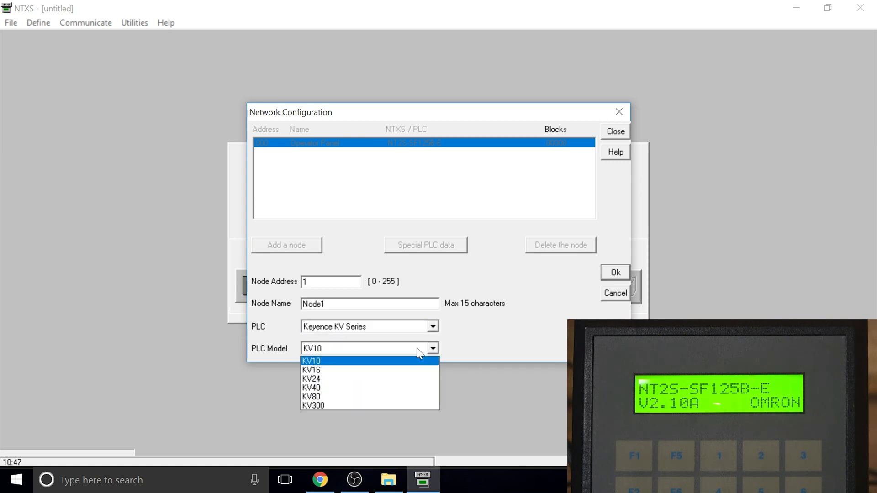
{"action": "left_click", "coordinate": [311, 360]}
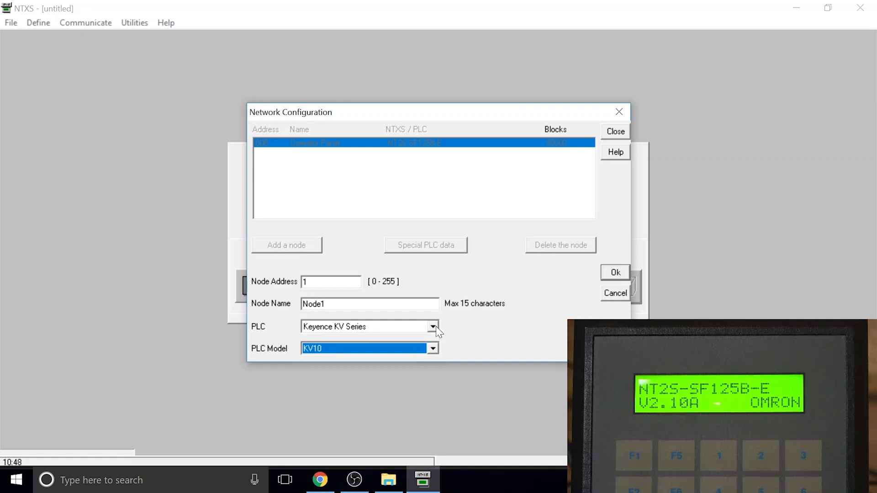
{"action": "left_click", "coordinate": [432, 326]}
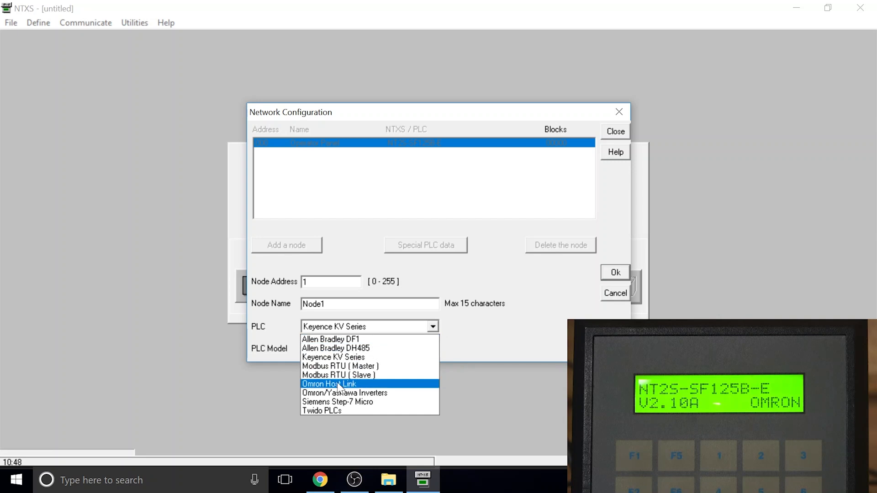
{"action": "left_click", "coordinate": [330, 384]}
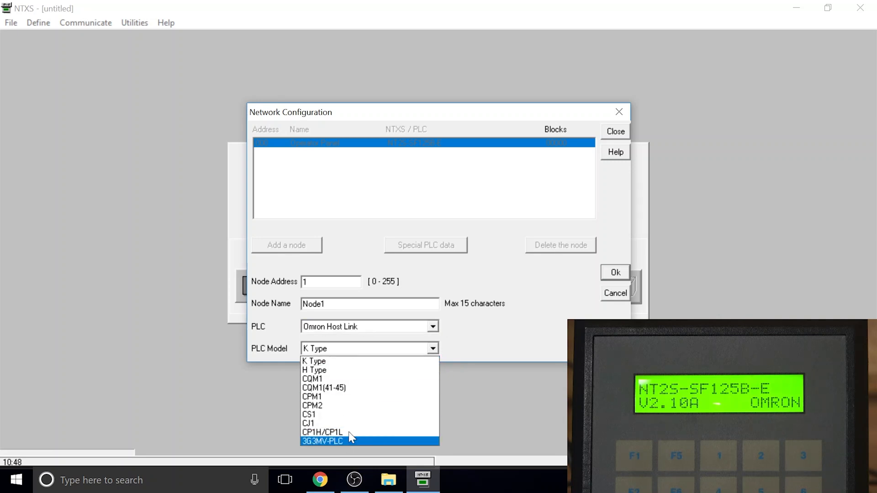
{"action": "left_click", "coordinate": [312, 405]}
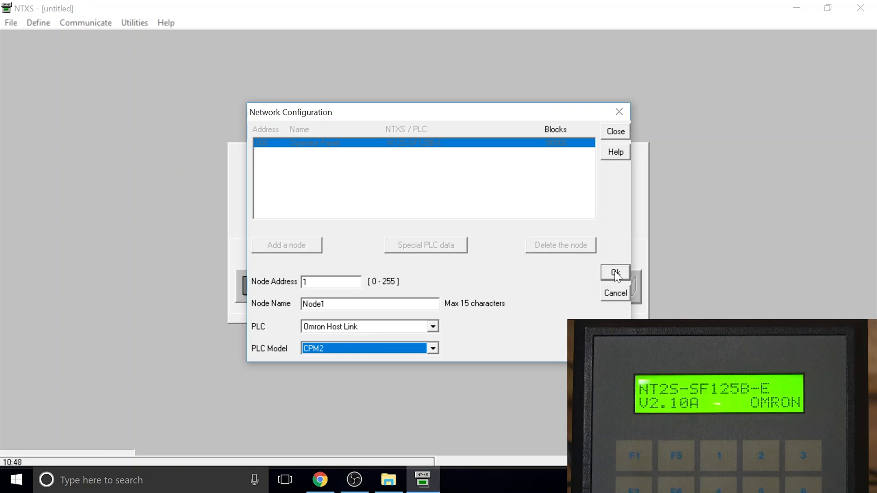
{"action": "left_click", "coordinate": [615, 273]}
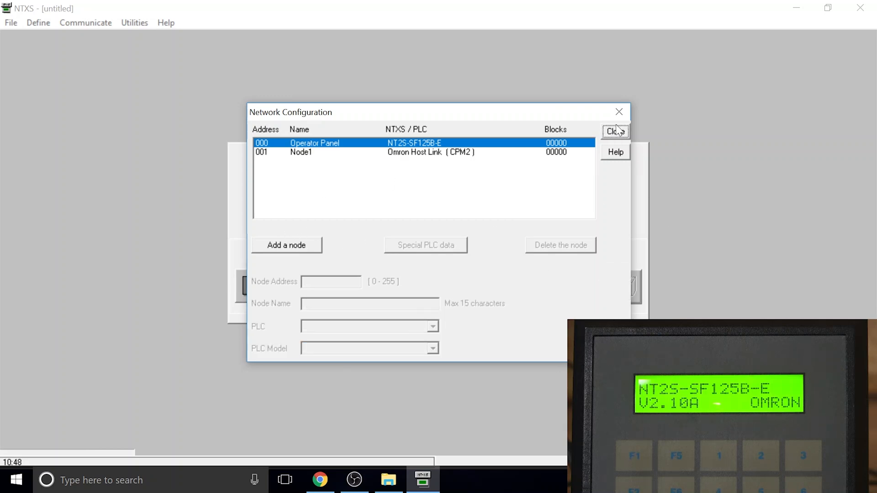
- Close Network Configuration and bring up the Global Keys' Task-lists window
{"action": "left_click", "coordinate": [614, 131]}
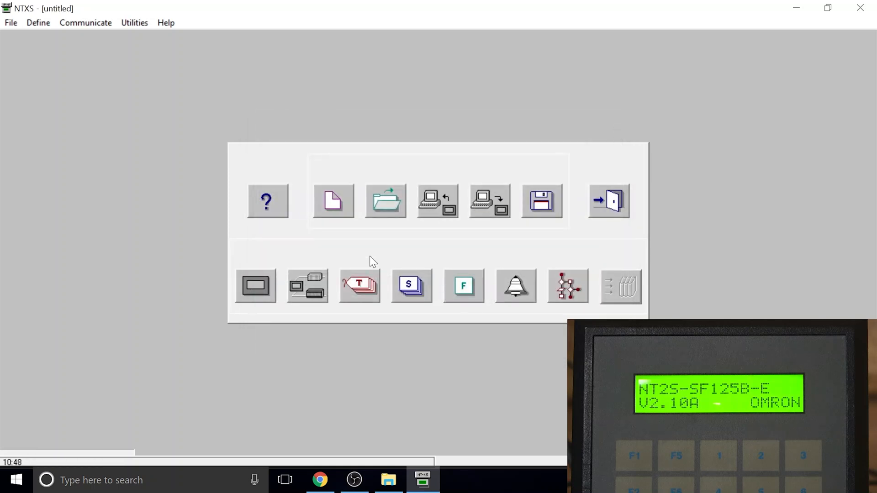
{"action": "mouse_move", "coordinate": [358, 295]}
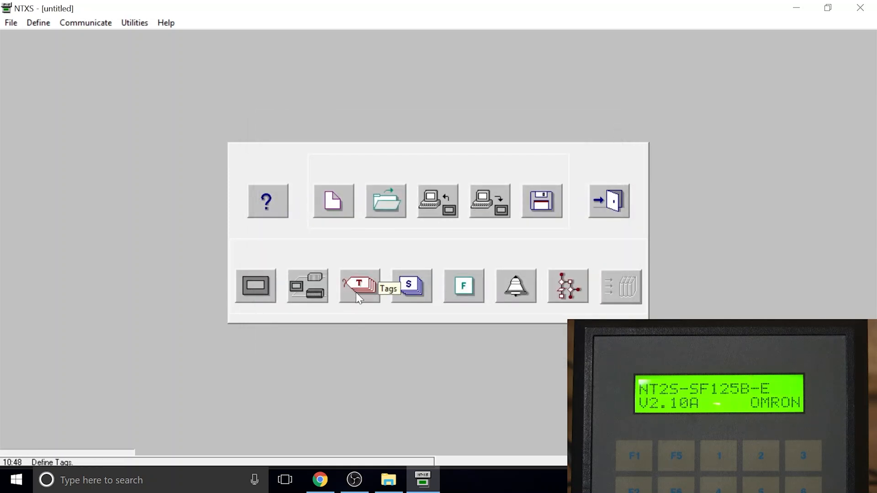
{"action": "mouse_move", "coordinate": [463, 293]}
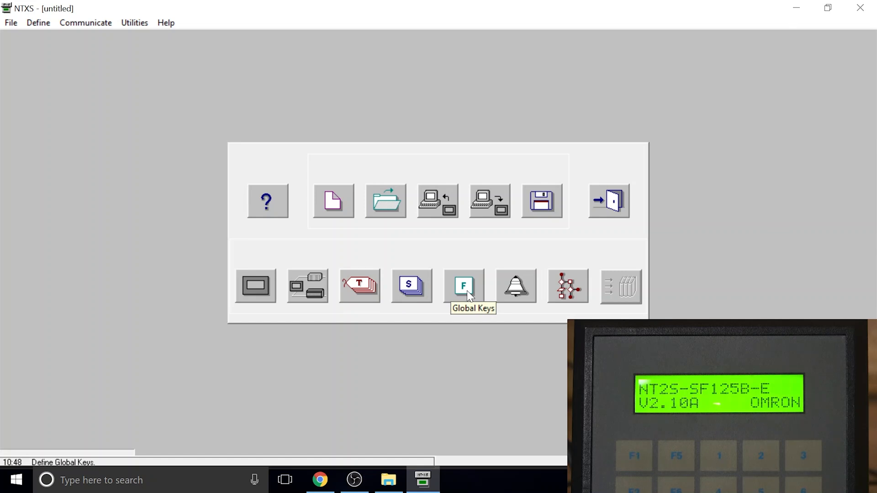
{"action": "left_click", "coordinate": [463, 285]}
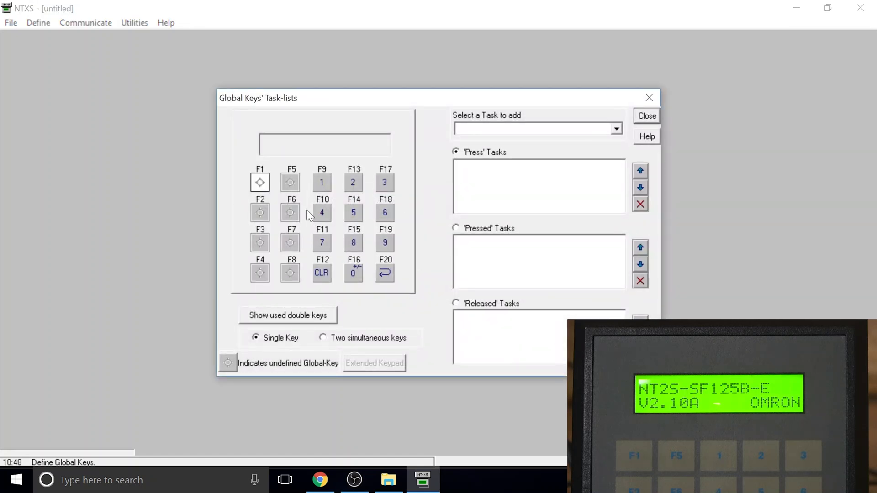
- Review the press tasks for keypad keys 1, 3 and 6
{"action": "left_click", "coordinate": [321, 181]}
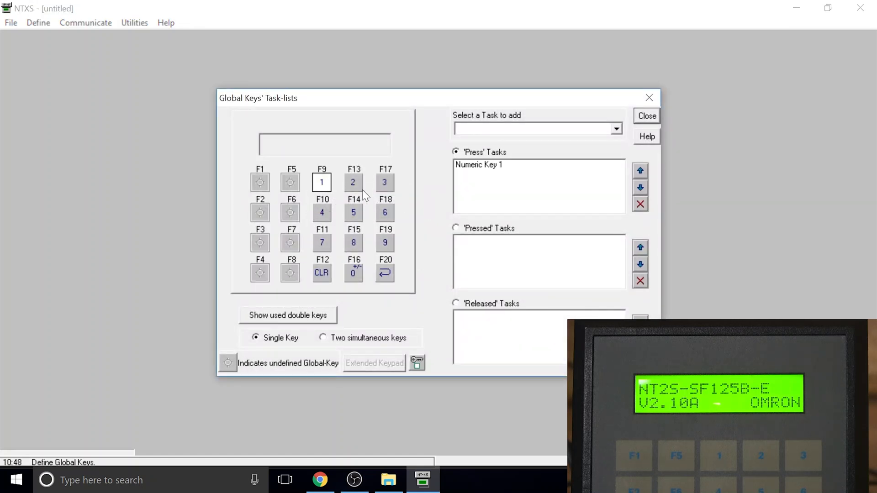
{"action": "left_click", "coordinate": [385, 182]}
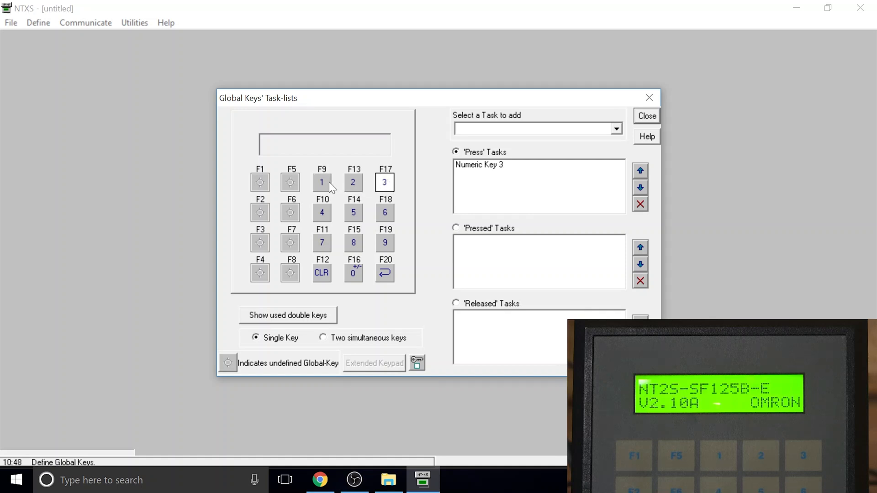
{"action": "left_click", "coordinate": [384, 213]}
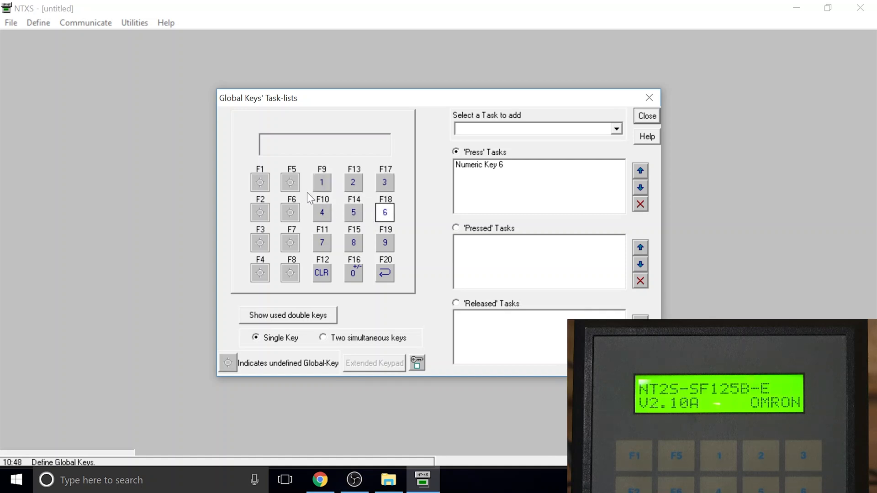
{"action": "left_click", "coordinate": [321, 182]}
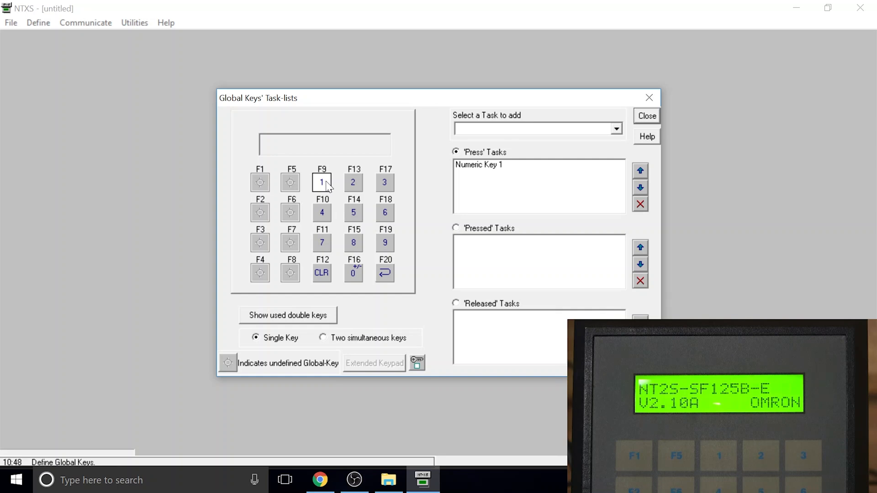
{"action": "mouse_move", "coordinate": [400, 266]}
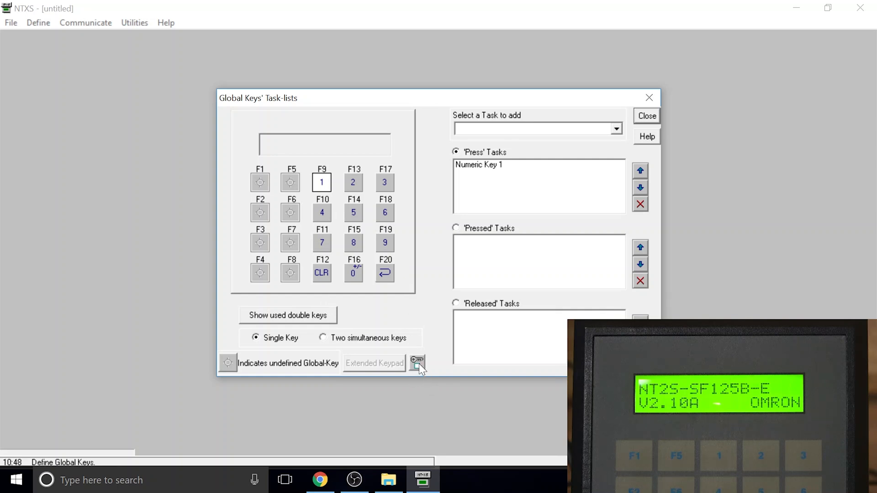
- Check the Password and Legend settings, close Global Keys and bring up the Tags window
{"action": "left_click", "coordinate": [416, 362]}
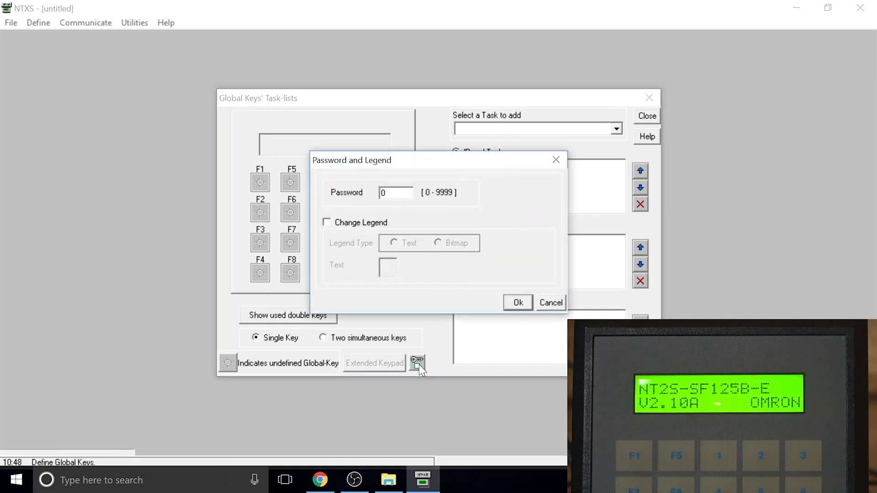
{"action": "mouse_move", "coordinate": [556, 160]}
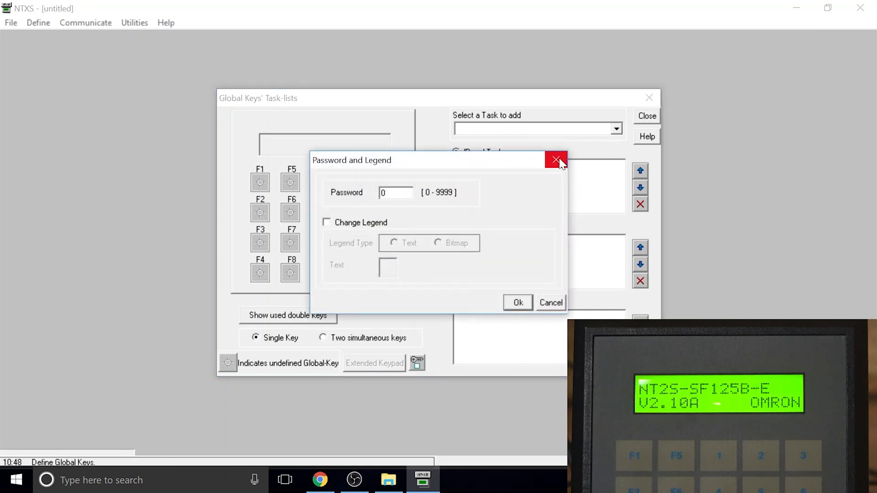
{"action": "left_click", "coordinate": [556, 160]}
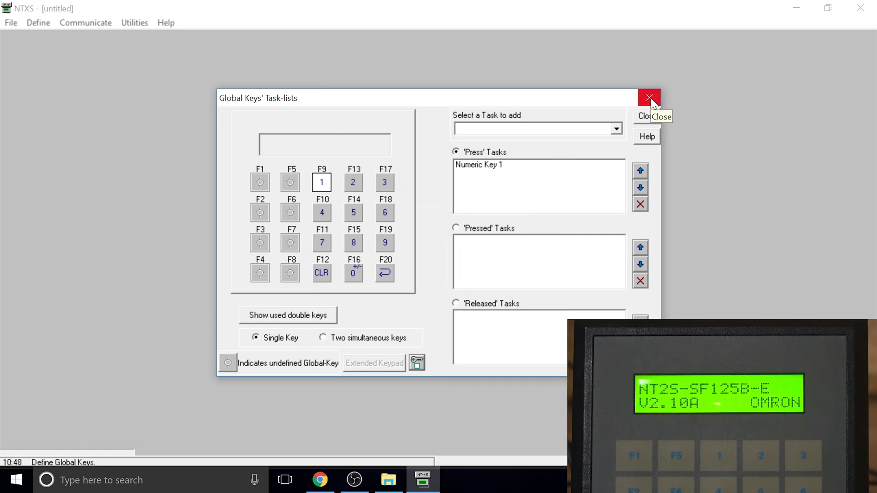
{"action": "left_click", "coordinate": [649, 97]}
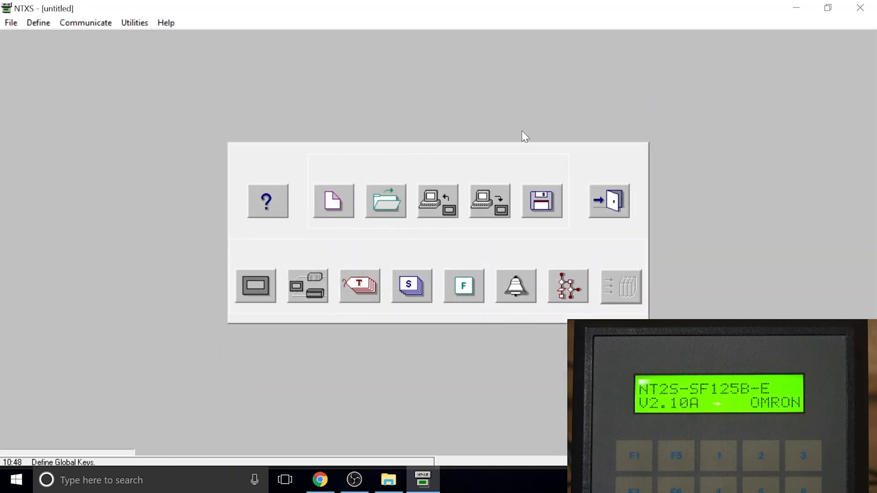
{"action": "left_click", "coordinate": [359, 286]}
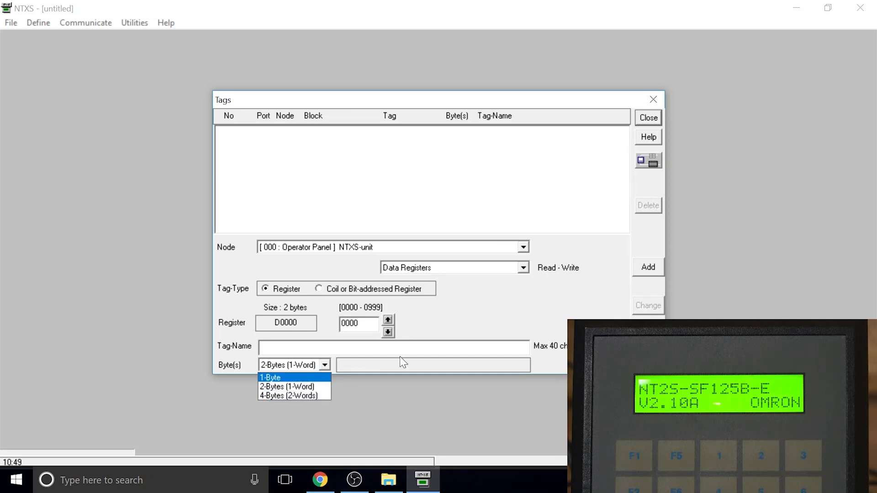
- Set the tag size to 1-Byte and nudge the register number up to 0001 and back to 0000
{"action": "left_click", "coordinate": [270, 376]}
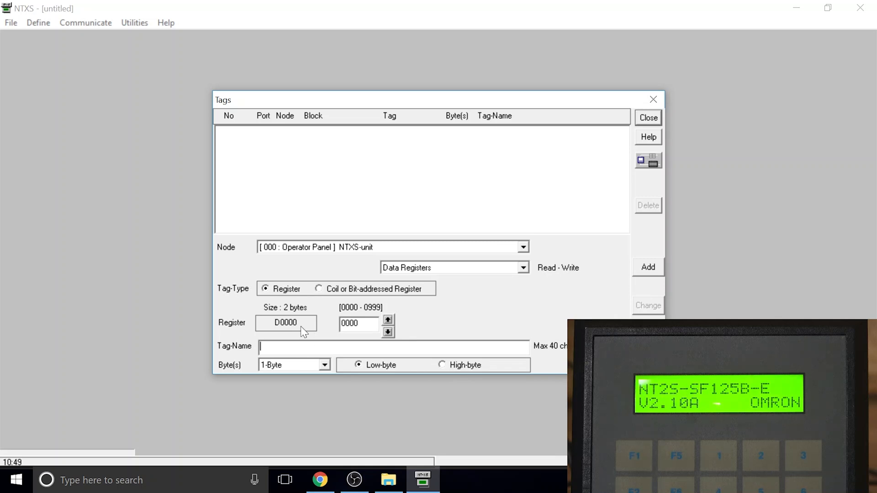
{"action": "left_click", "coordinate": [388, 319]}
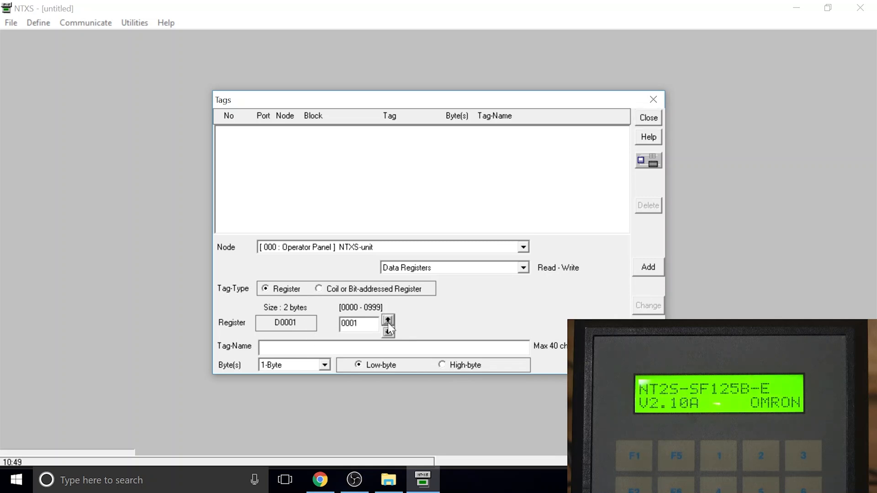
{"action": "left_click", "coordinate": [388, 331]}
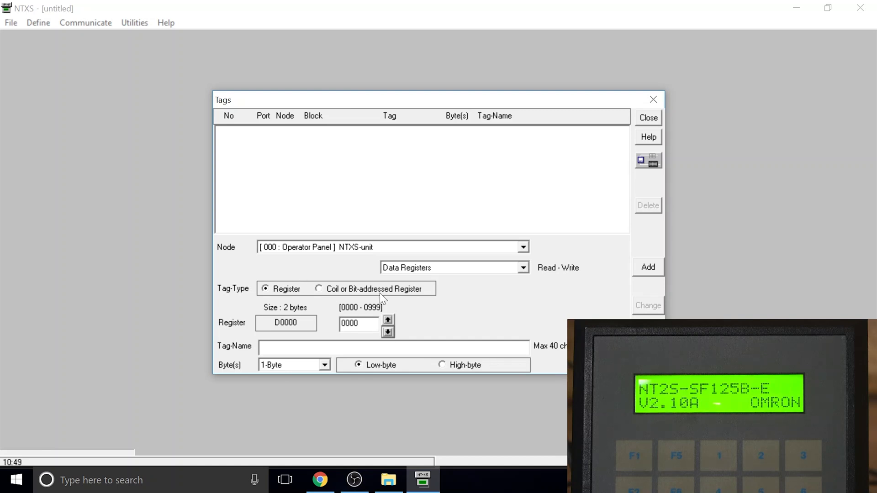
{"action": "mouse_move", "coordinate": [308, 115]}
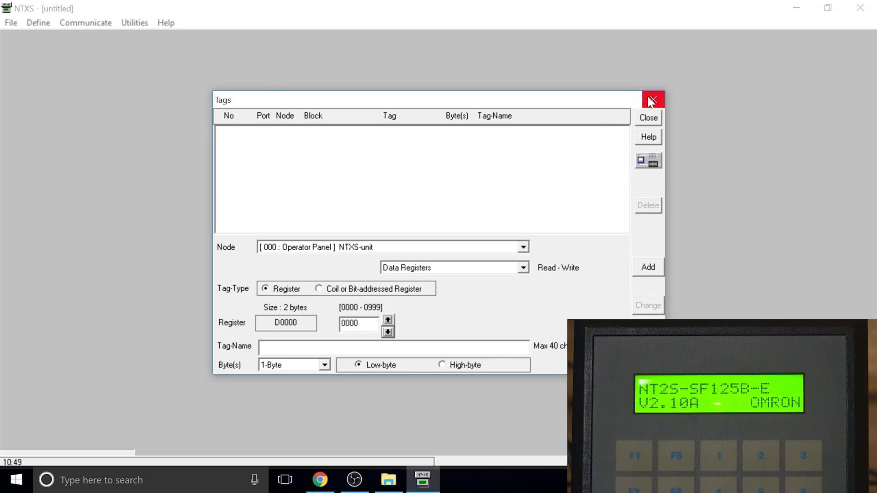
- Close Tags and create Screen1 with the description 'Screen 1'
{"action": "left_click", "coordinate": [652, 99]}
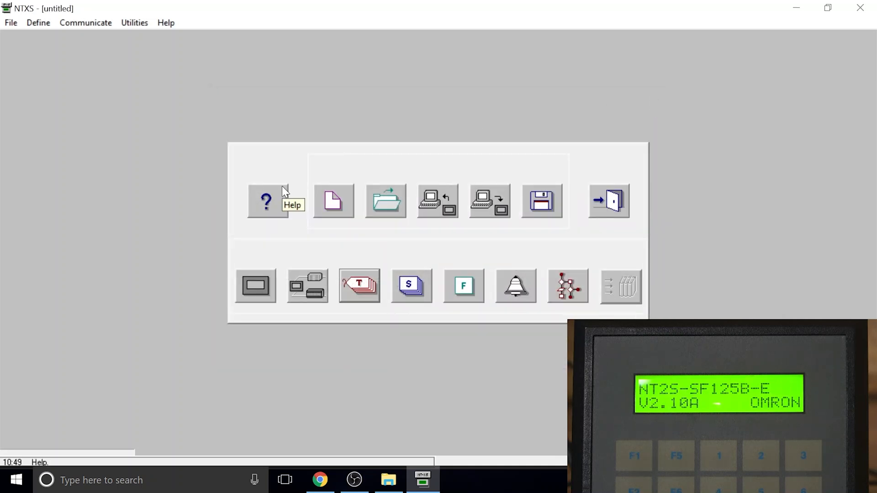
{"action": "mouse_move", "coordinate": [377, 421]}
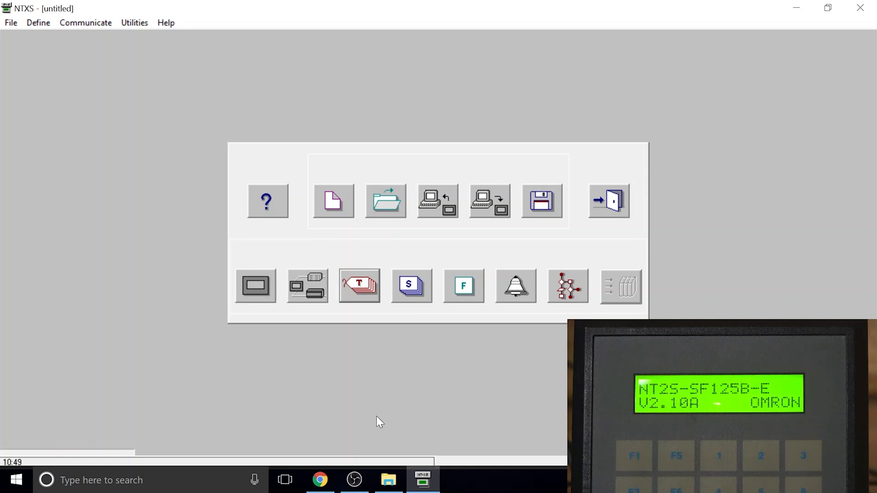
{"action": "left_click", "coordinate": [332, 201]}
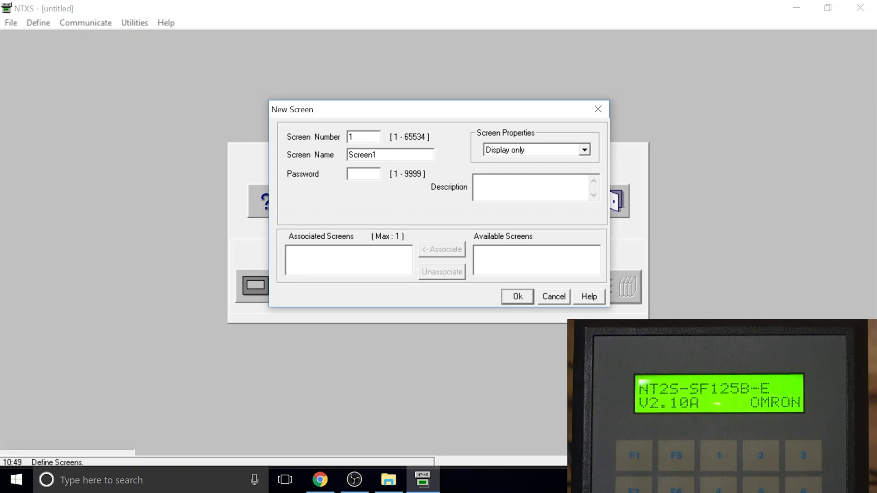
{"action": "type", "text": "Screen 1"}
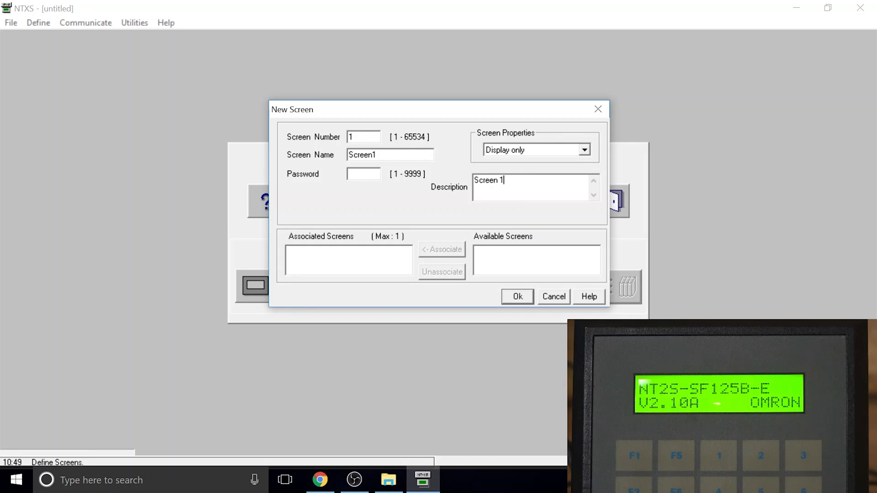
{"action": "left_click", "coordinate": [516, 296]}
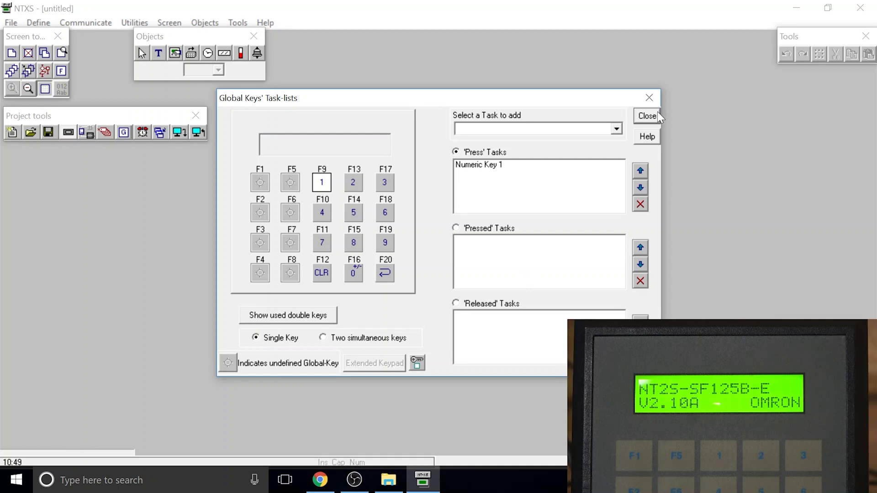
{"action": "mouse_move", "coordinate": [675, 138]}
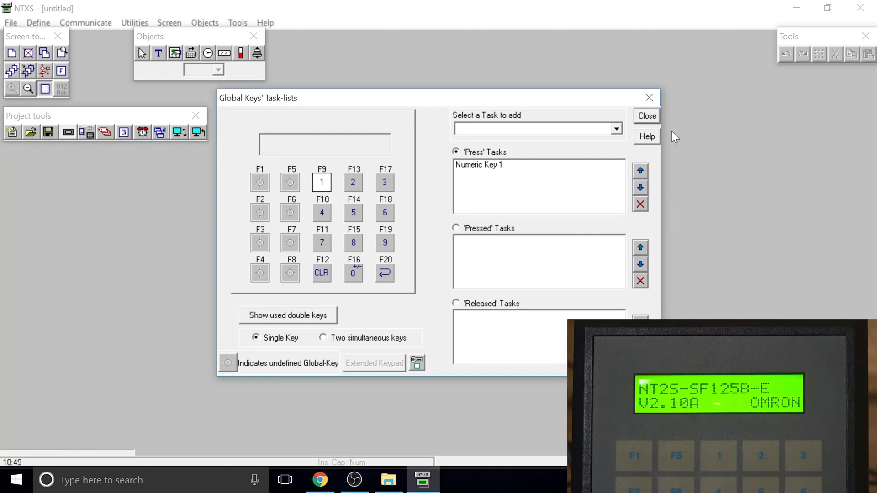
- Place the display text 'Hello You Tube' at the top of Screen1
{"action": "left_click", "coordinate": [647, 116]}
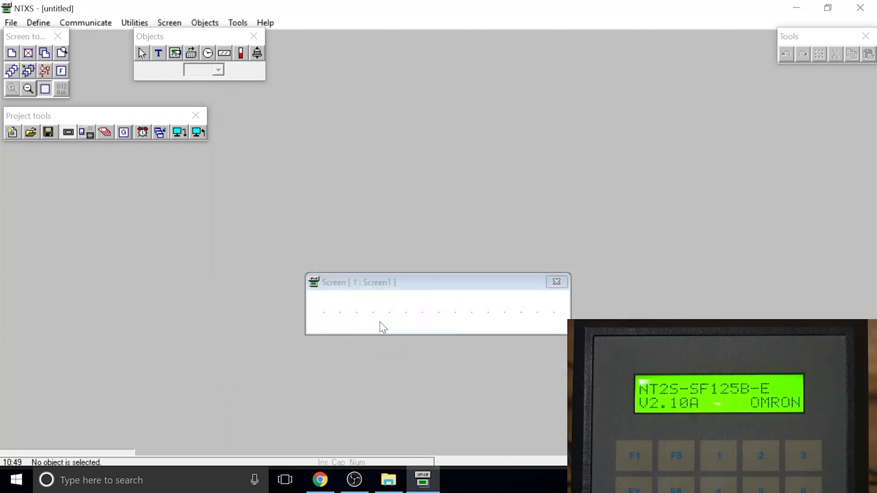
{"action": "left_click", "coordinate": [158, 53]}
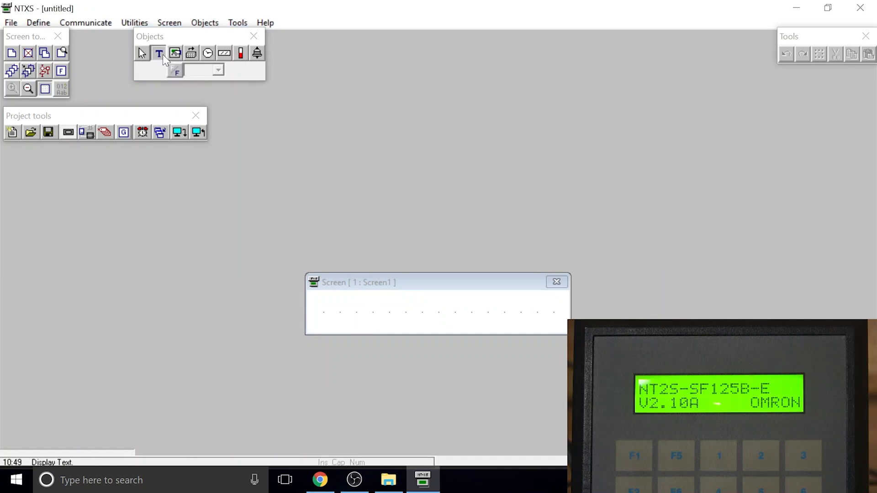
{"action": "left_click", "coordinate": [158, 53]}
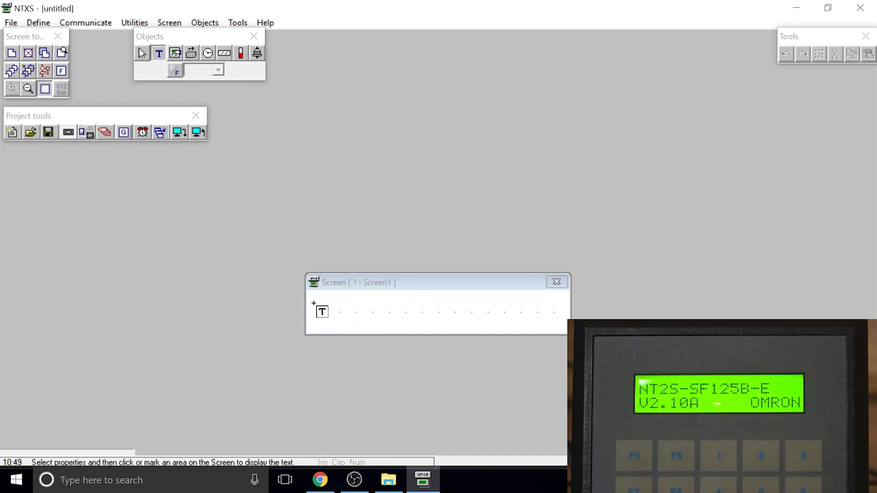
{"action": "type", "text": "Hello You Tu"}
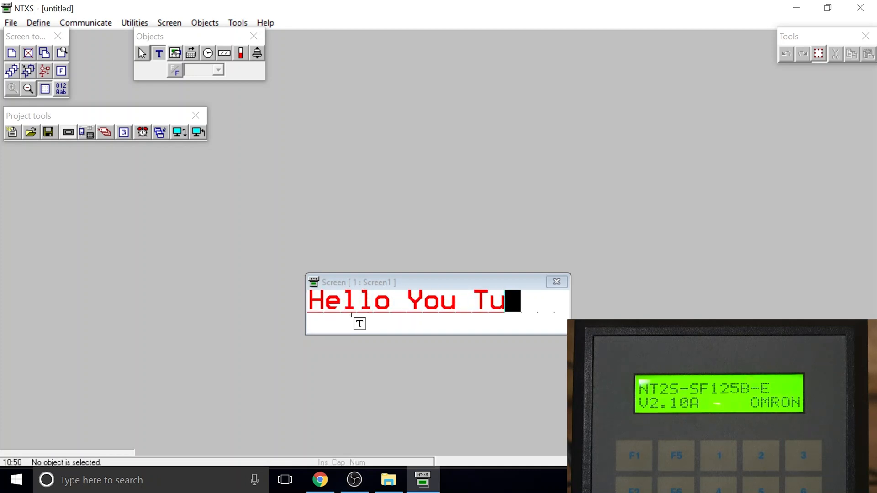
{"action": "type", "text": "be"}
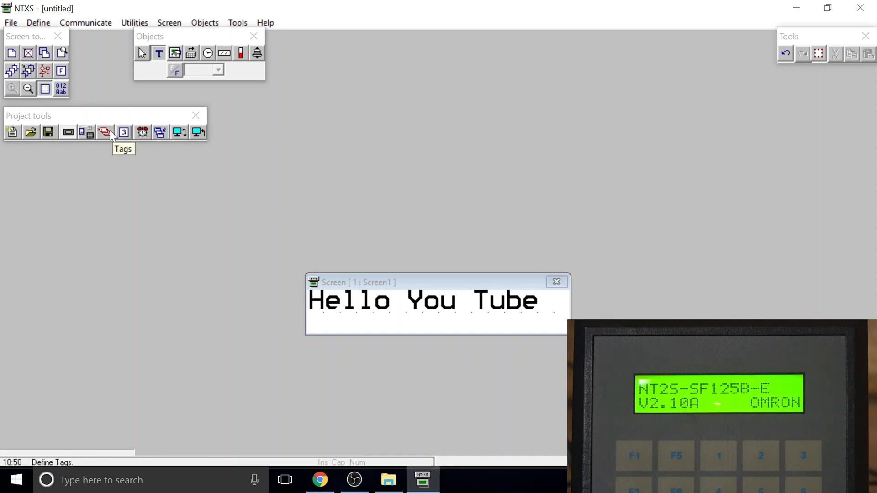
{"action": "mouse_move", "coordinate": [68, 132]}
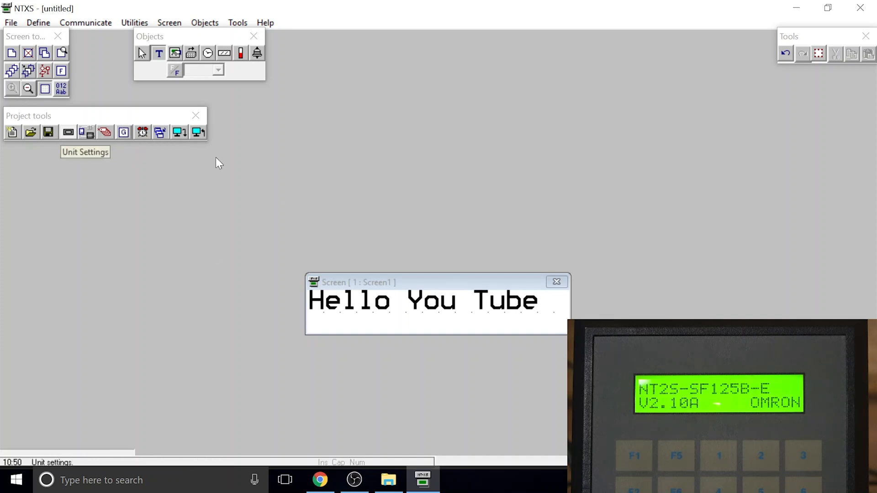
- Bring up the Download to unit window and close it without downloading
{"action": "left_click", "coordinate": [178, 131]}
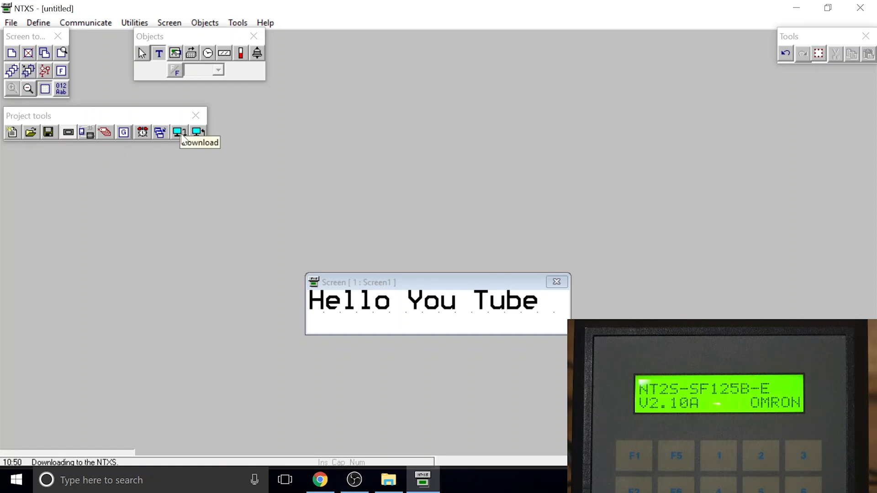
{"action": "left_click", "coordinate": [176, 132]}
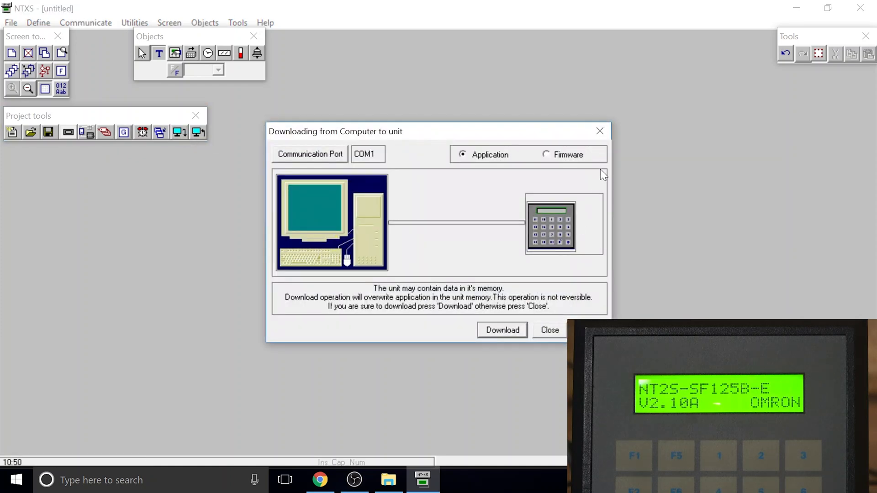
{"action": "left_click", "coordinate": [549, 329]}
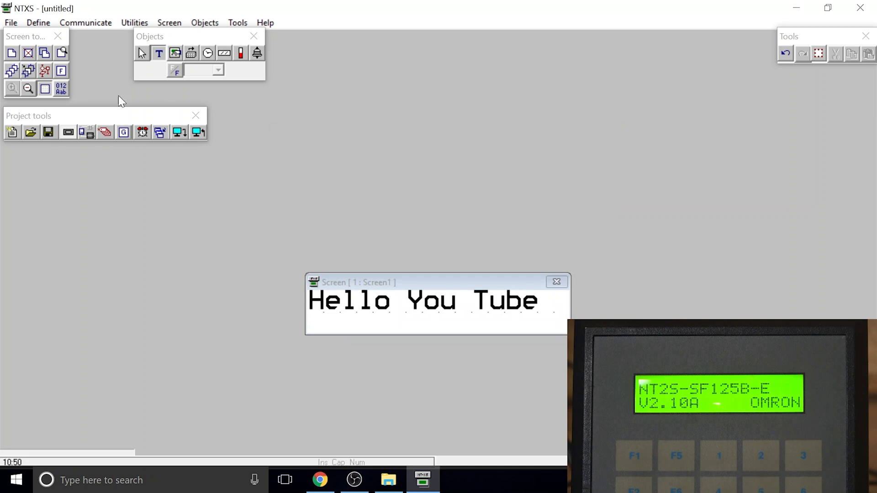
{"action": "mouse_move", "coordinate": [83, 134]}
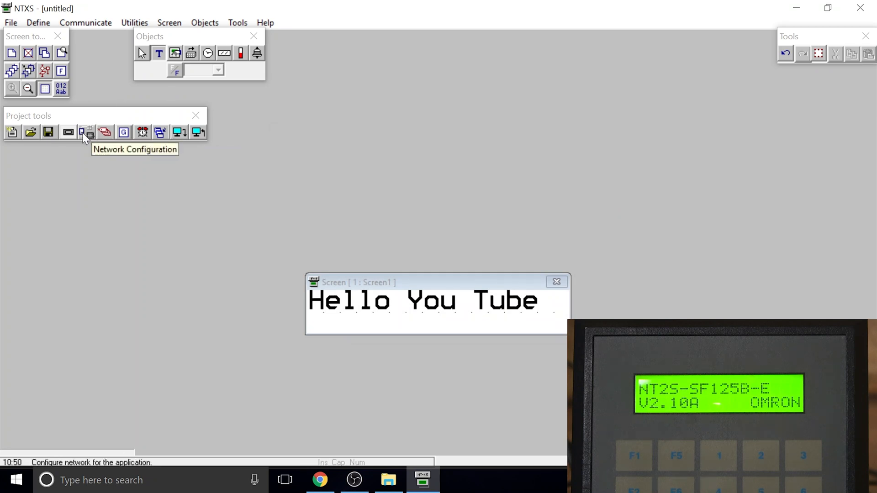
- Reopen Network Configuration, confirm Node1 as Omron Host Link CPM2 and close it
{"action": "left_click", "coordinate": [86, 131]}
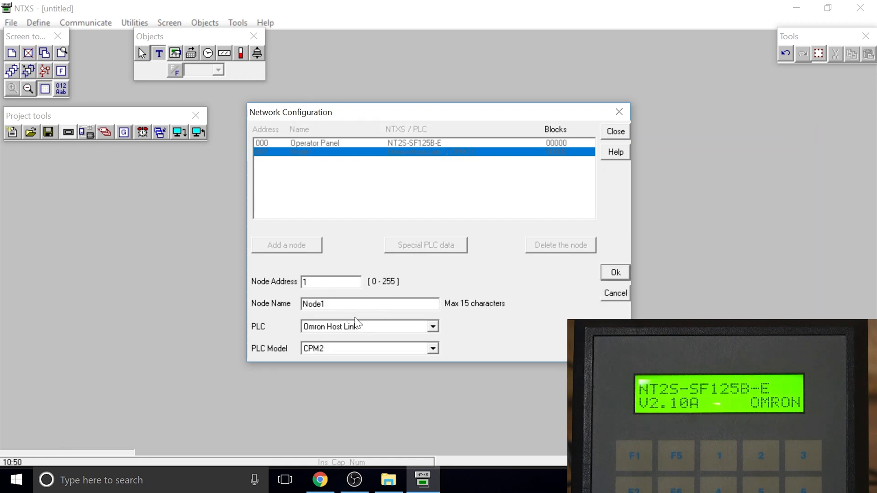
{"action": "mouse_move", "coordinate": [358, 295]}
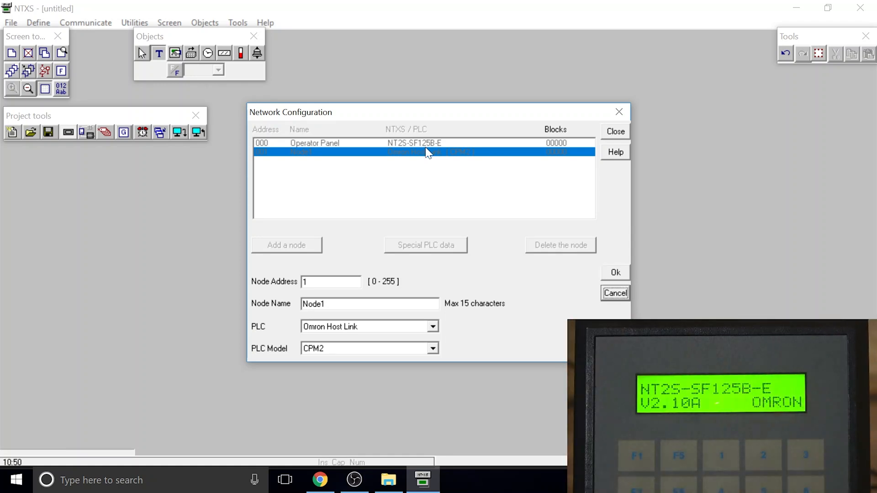
{"action": "left_click", "coordinate": [615, 272]}
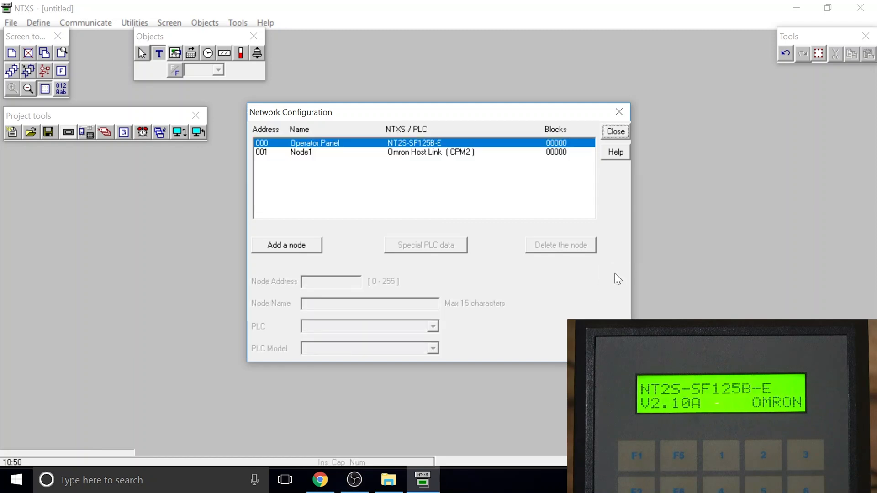
{"action": "left_click", "coordinate": [615, 132]}
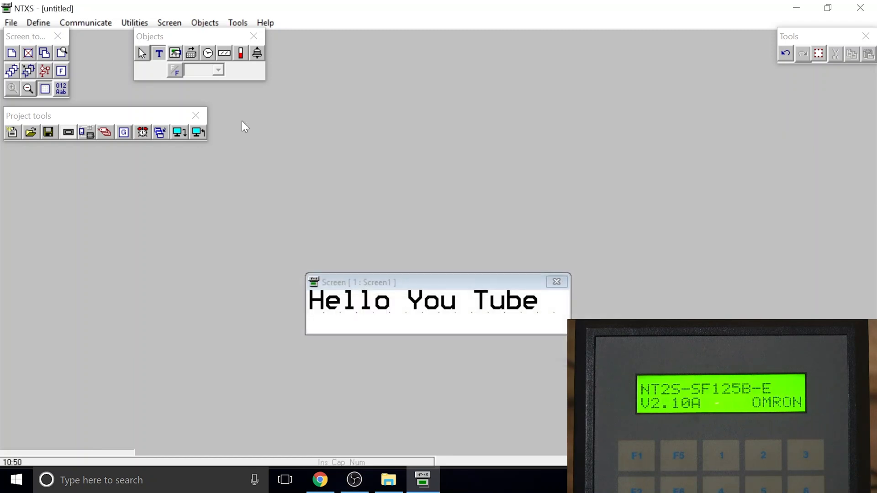
- Download the Hello You Tube application to the NT2S unit over COM1
{"action": "left_click", "coordinate": [177, 131]}
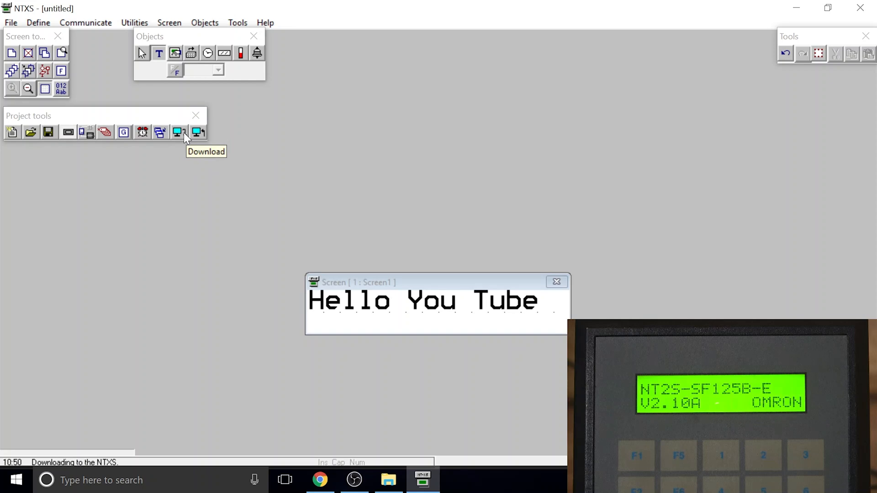
{"action": "left_click", "coordinate": [176, 132]}
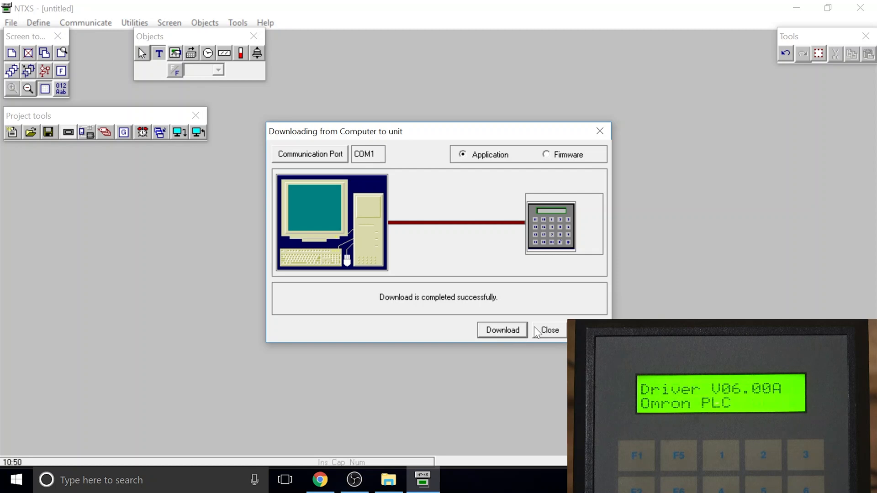
{"action": "left_click", "coordinate": [549, 330]}
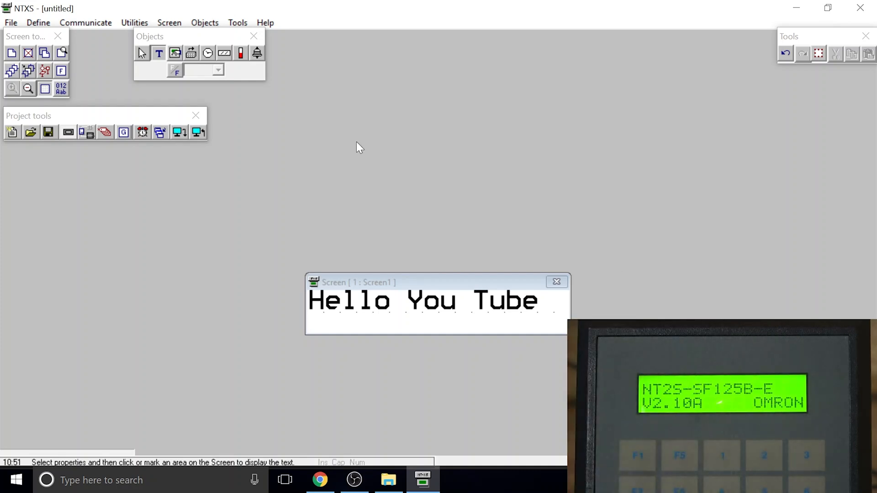
- Assign numeric key 1 a Goto Screen press task targeting Screen1
{"action": "left_click", "coordinate": [122, 132]}
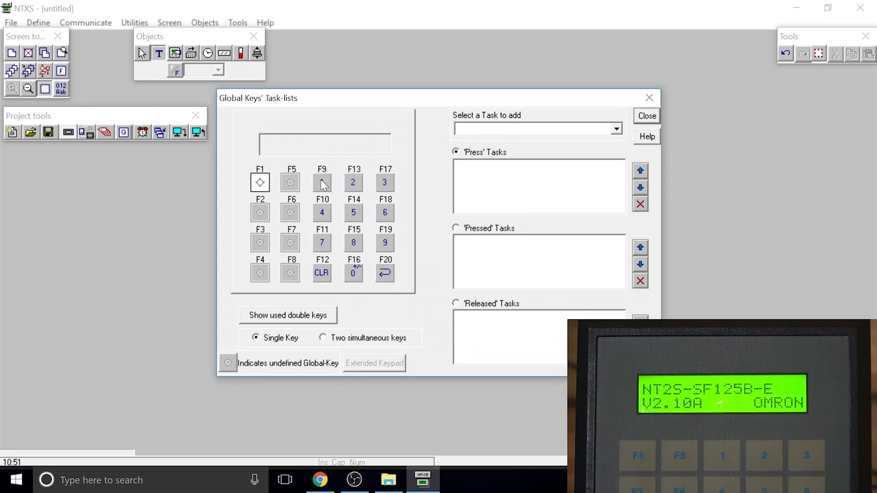
{"action": "left_click", "coordinate": [321, 182]}
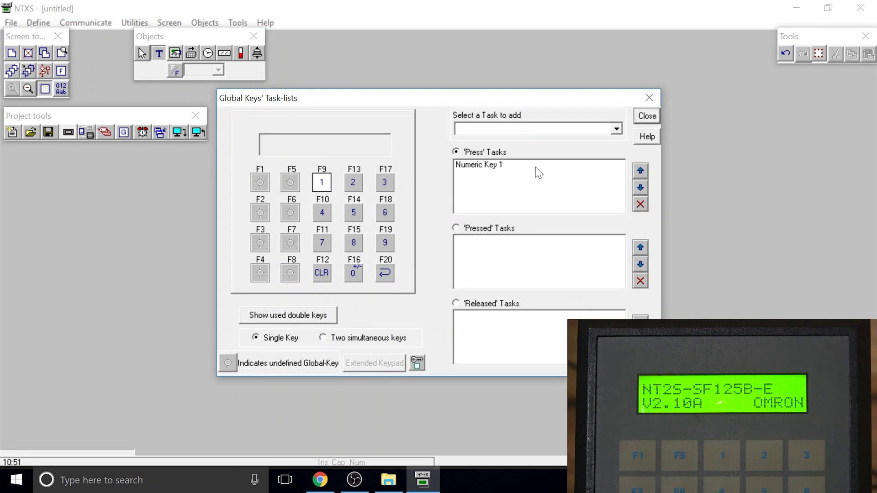
{"action": "mouse_move", "coordinate": [475, 165]}
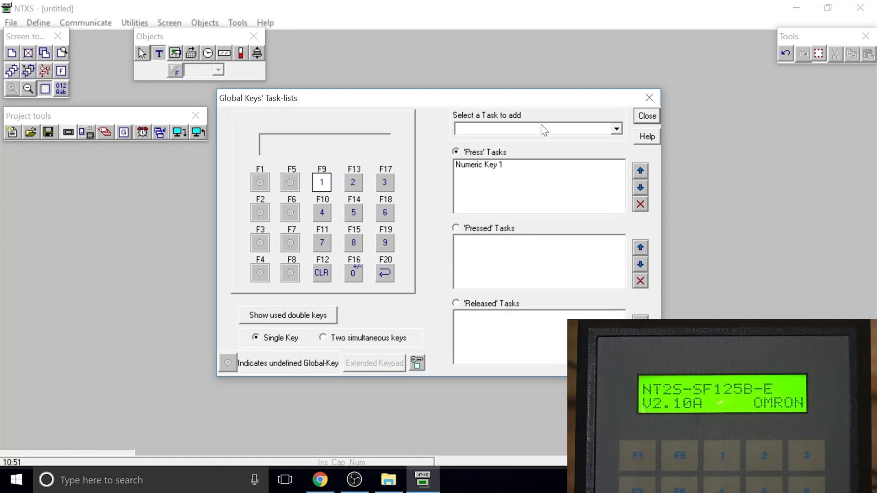
{"action": "left_click", "coordinate": [615, 128]}
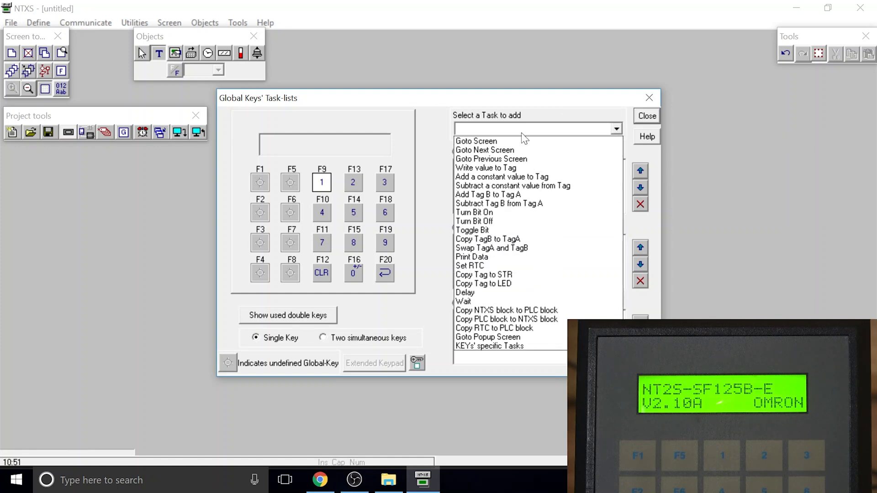
{"action": "left_click", "coordinate": [475, 141]}
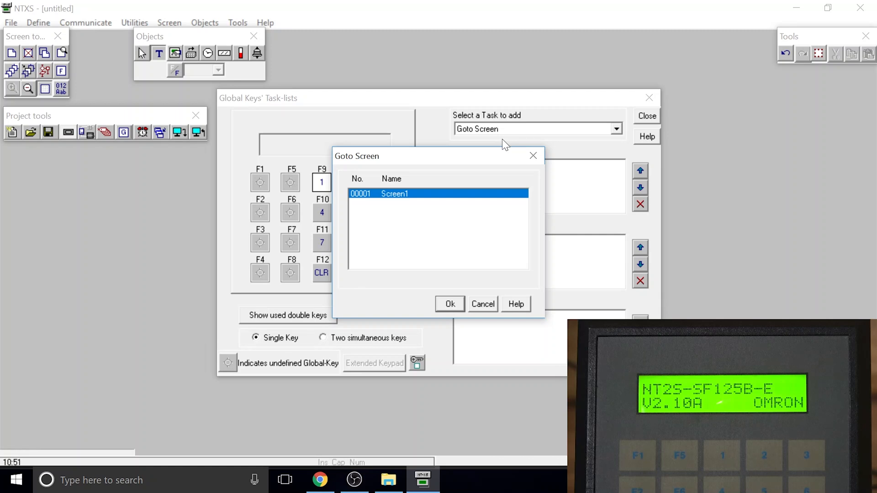
{"action": "left_click", "coordinate": [449, 303]}
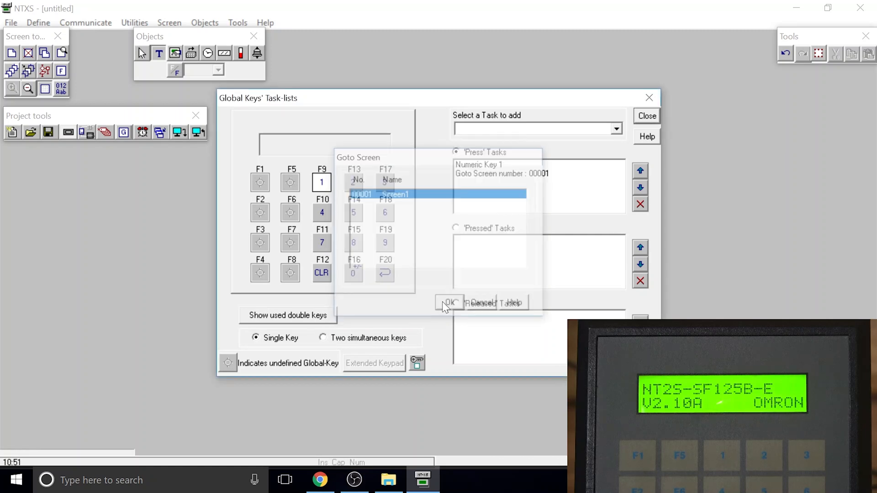
{"action": "left_click", "coordinate": [447, 302]}
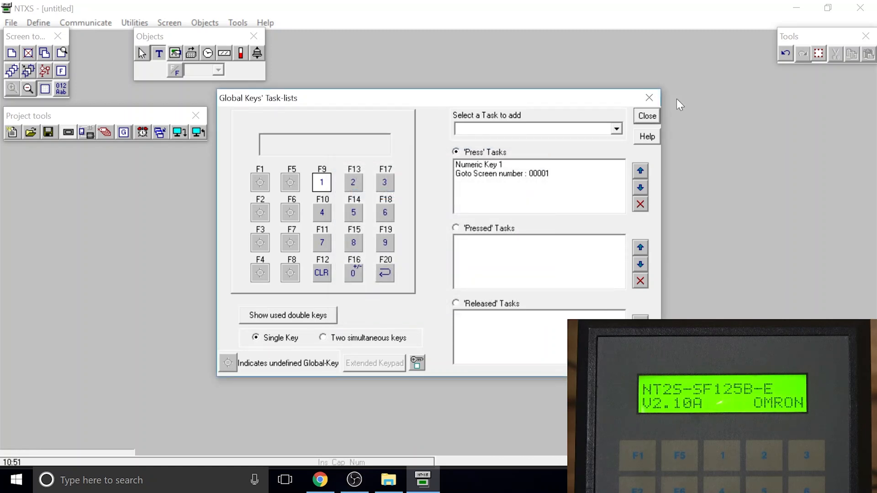
{"action": "left_click", "coordinate": [646, 116]}
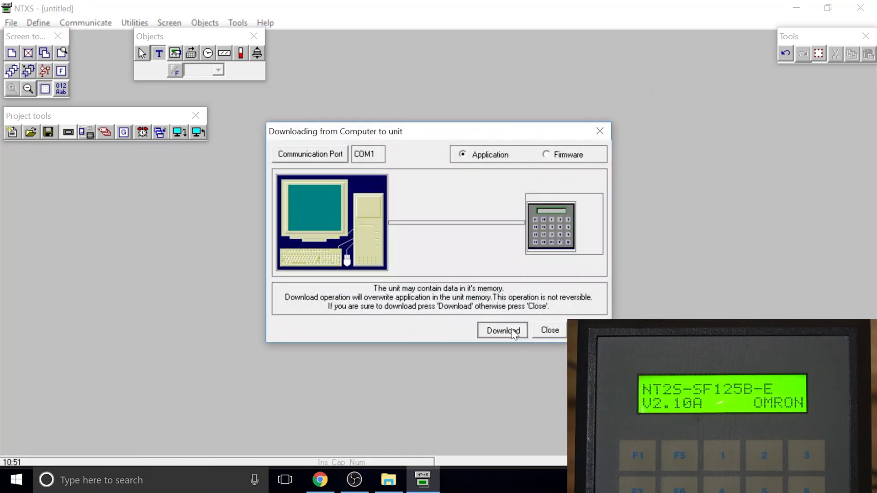
- Download the updated application with the key 1 task to the NT2S unit
{"action": "left_click", "coordinate": [501, 330]}
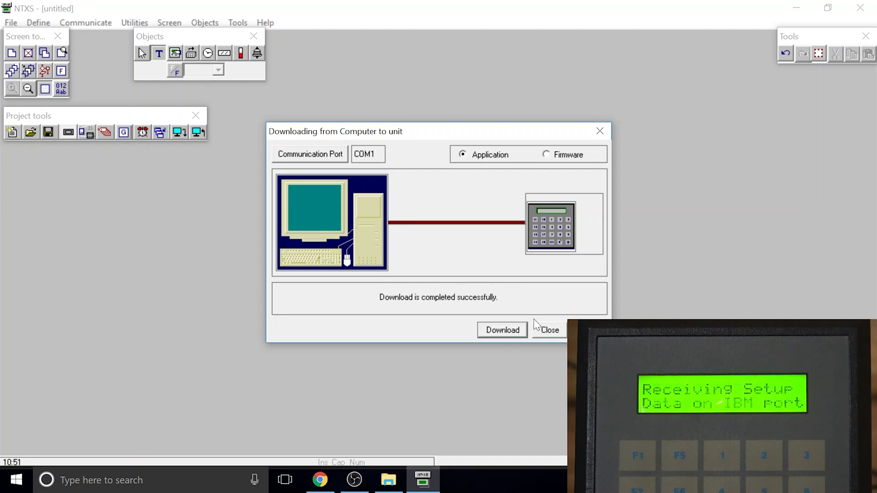
{"action": "left_click", "coordinate": [548, 329]}
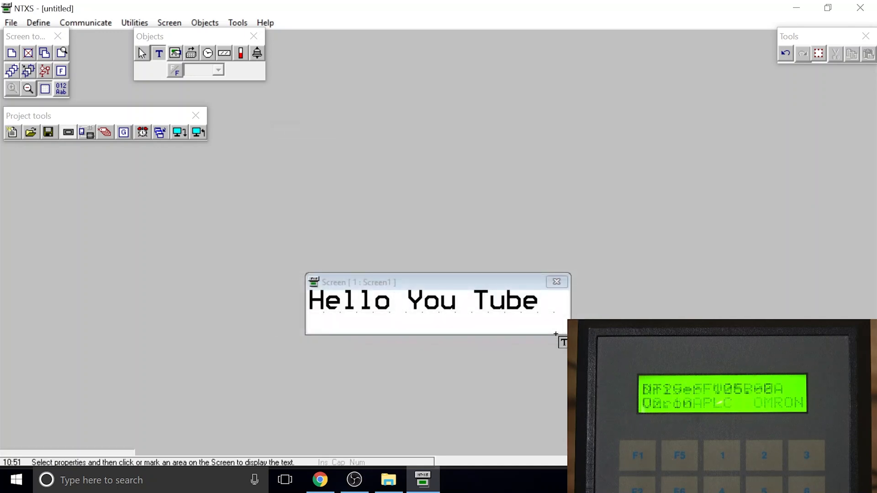